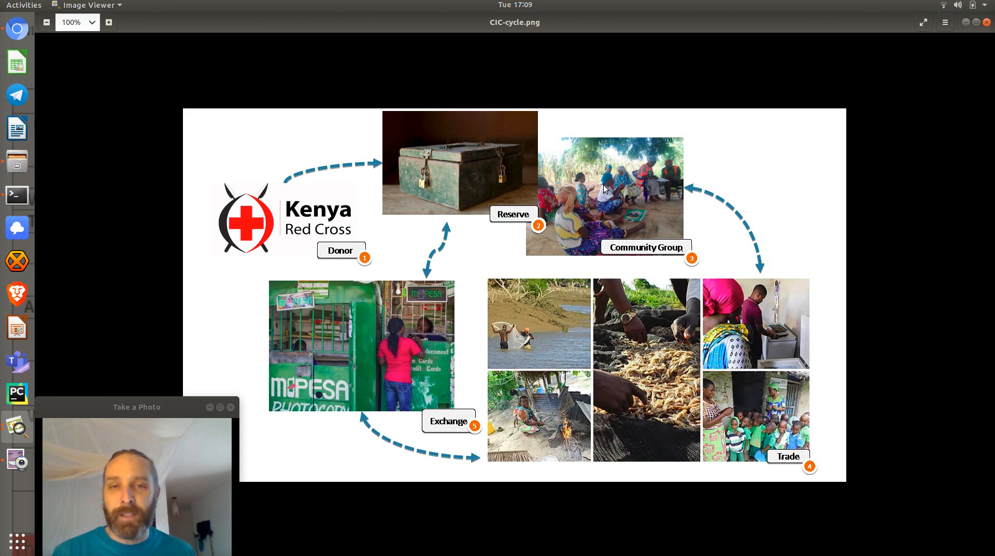
mouse_move(601, 189)
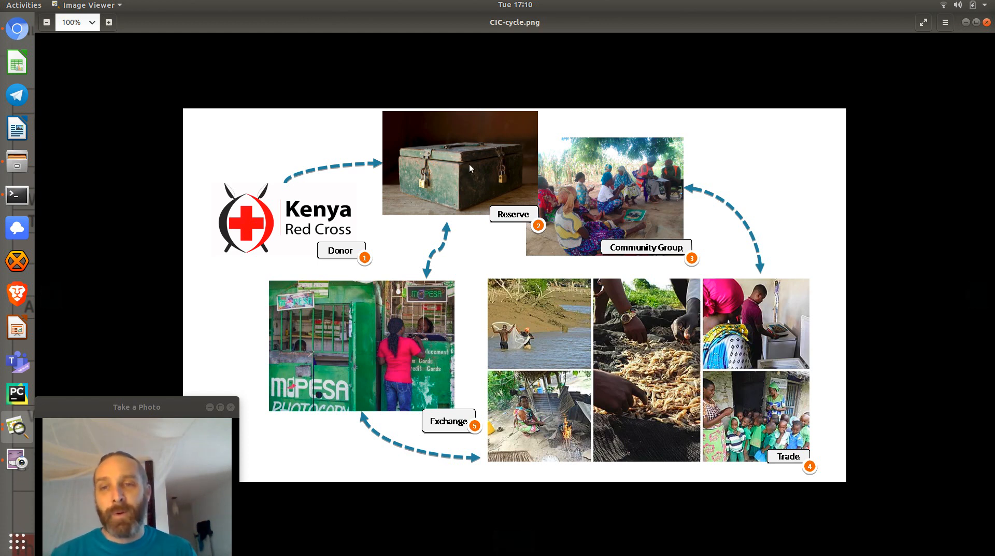
mouse_move(367, 170)
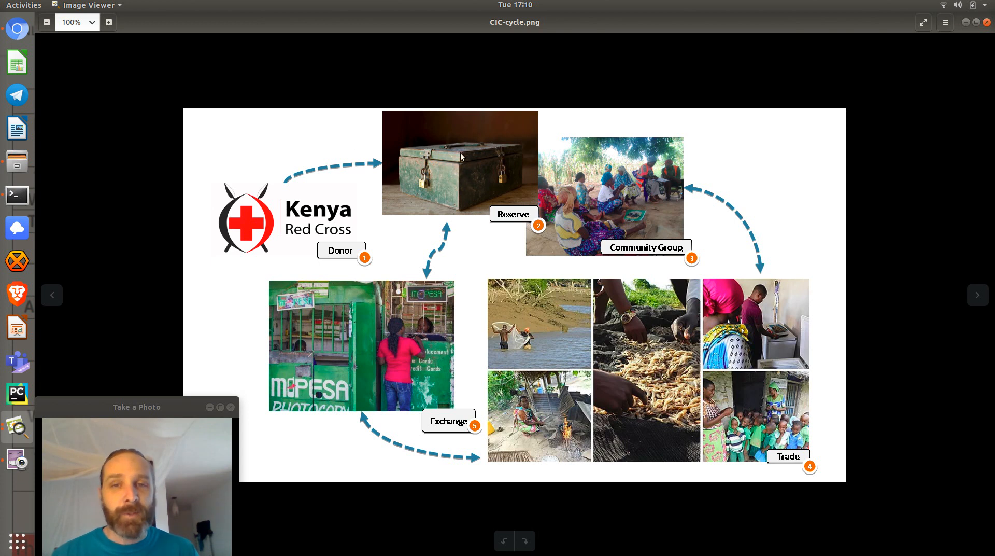
mouse_move(502, 149)
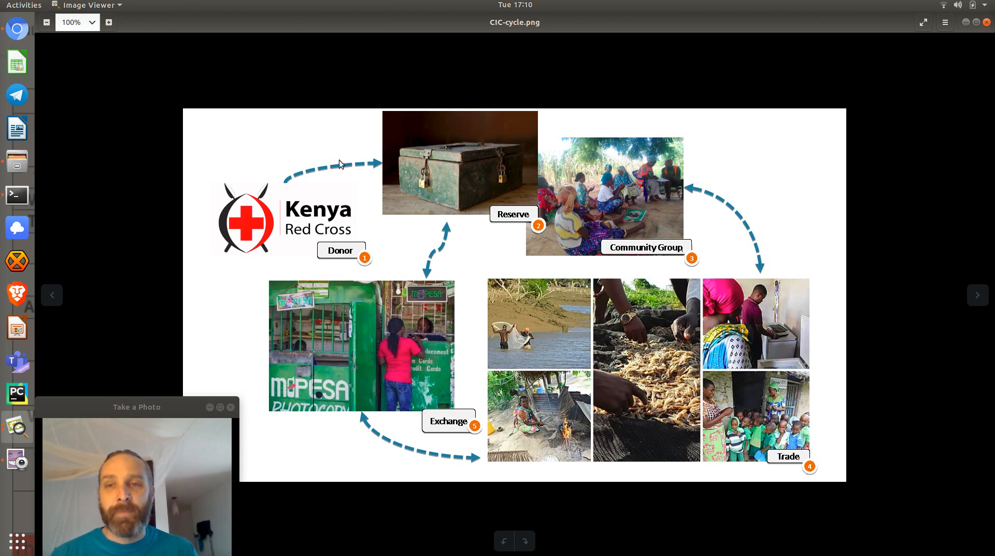
mouse_move(255, 328)
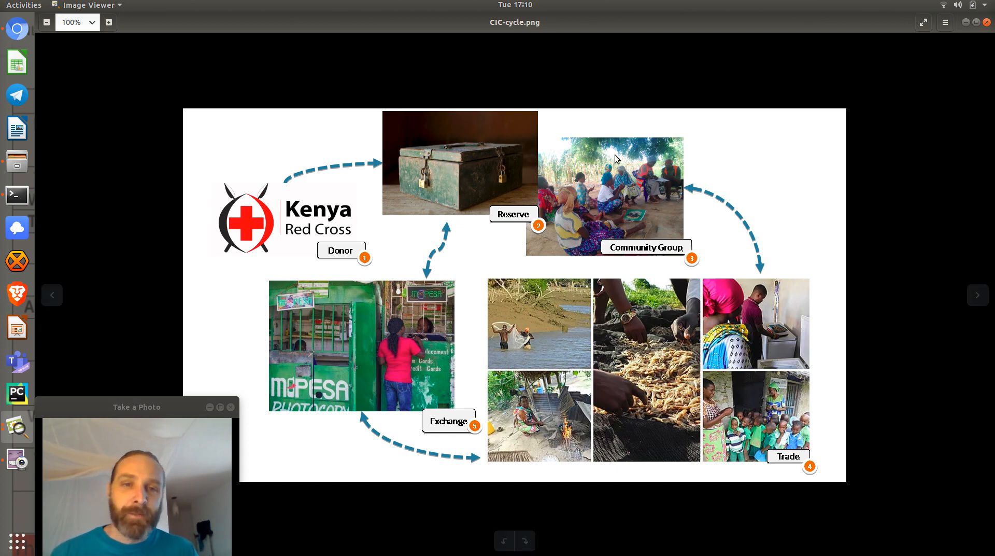
mouse_move(603, 445)
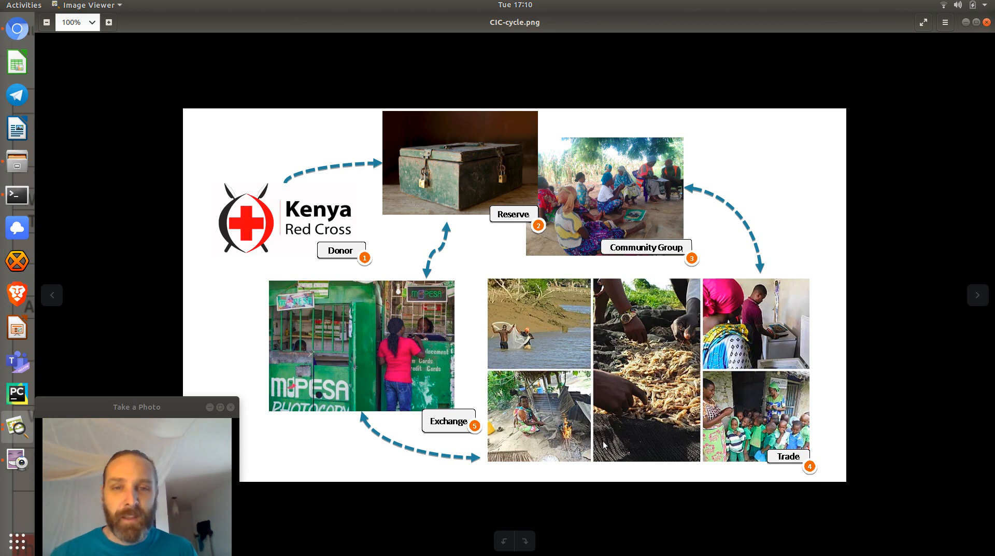
mouse_move(424, 401)
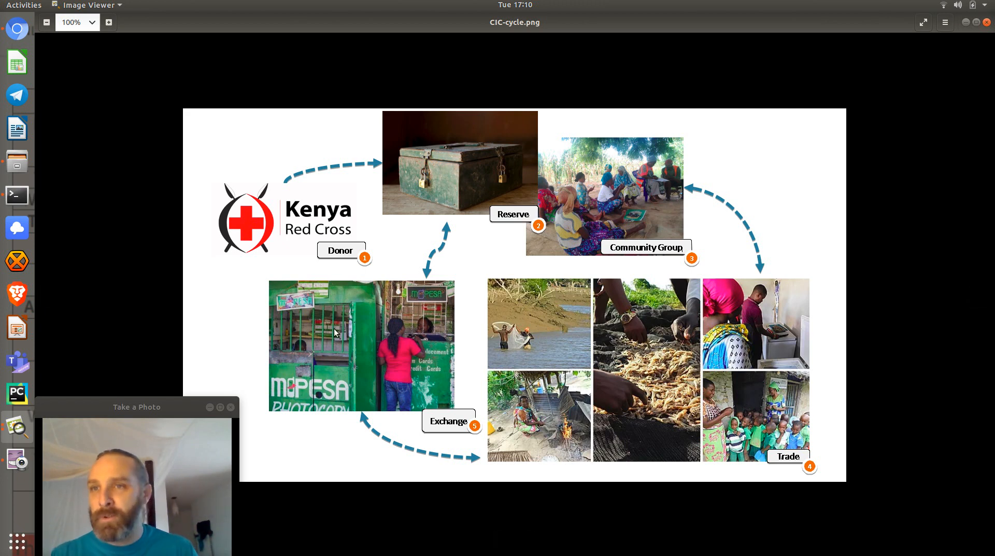
Bring up the Alt+Tab application switcher over the CIC-cycle schematic.
key("alt+Tab")
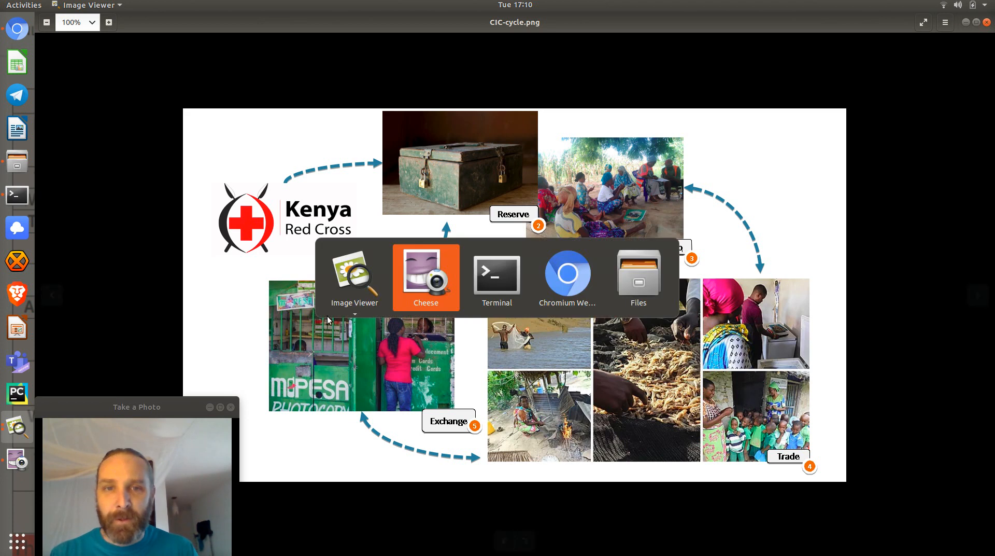
left_click(567, 274)
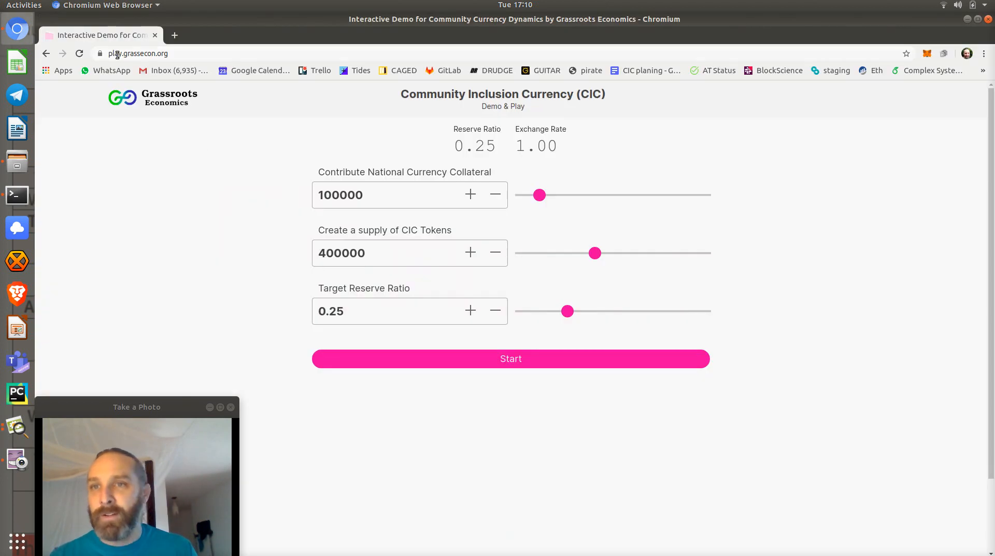
left_click(153, 53)
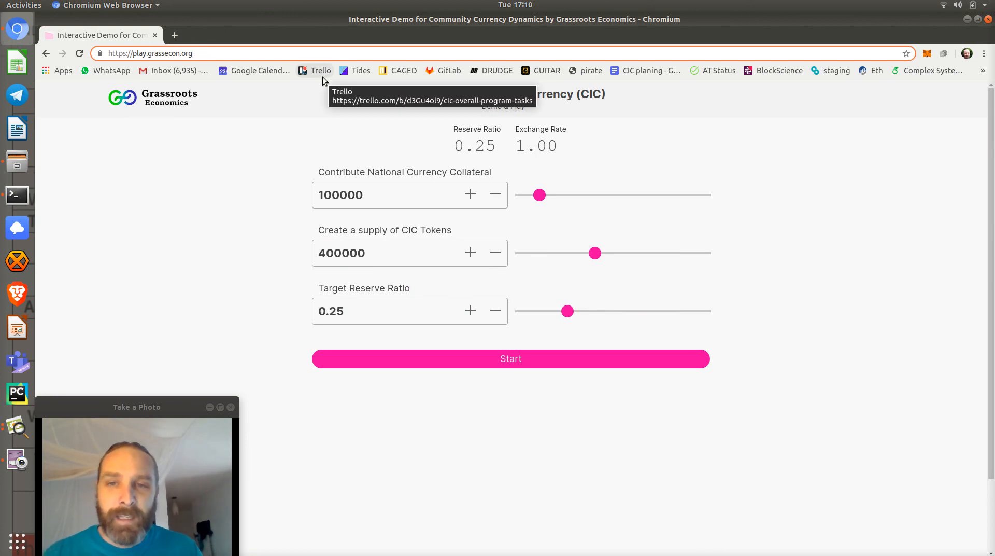
mouse_move(252, 226)
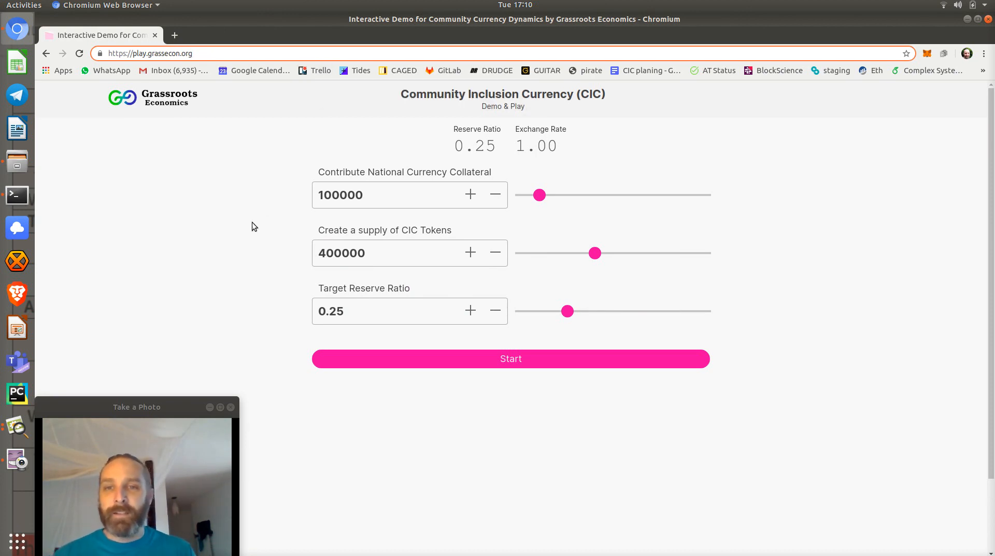
mouse_move(277, 237)
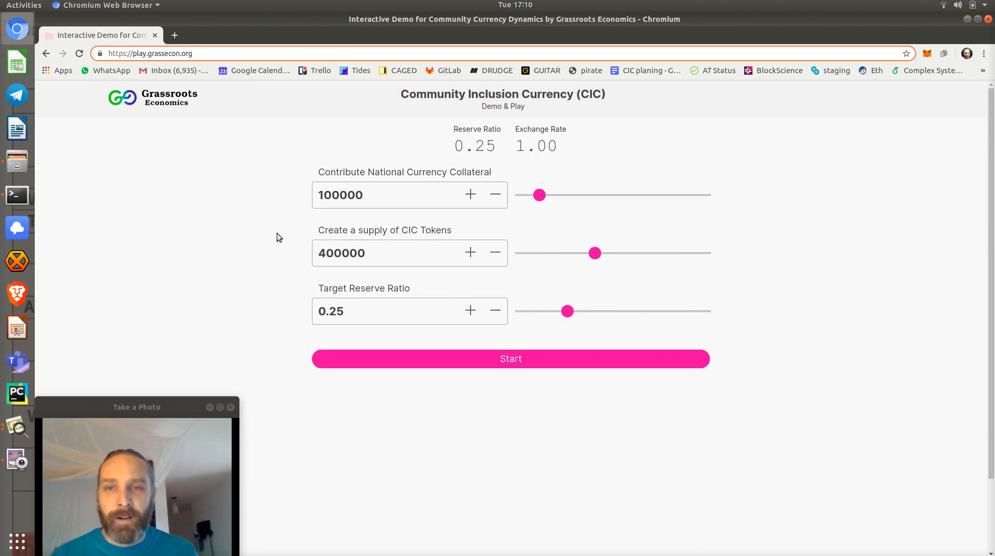
double_click(342, 253)
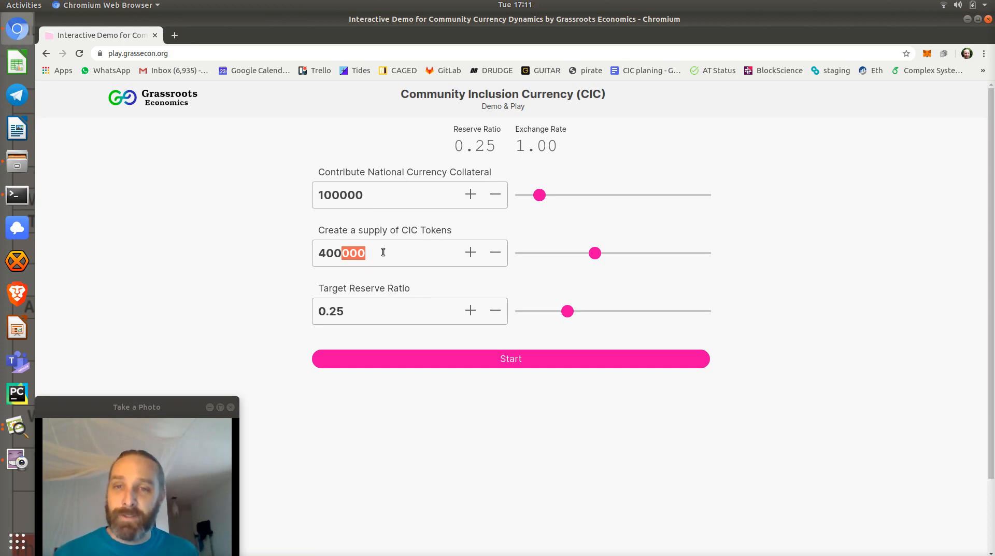
mouse_move(365, 230)
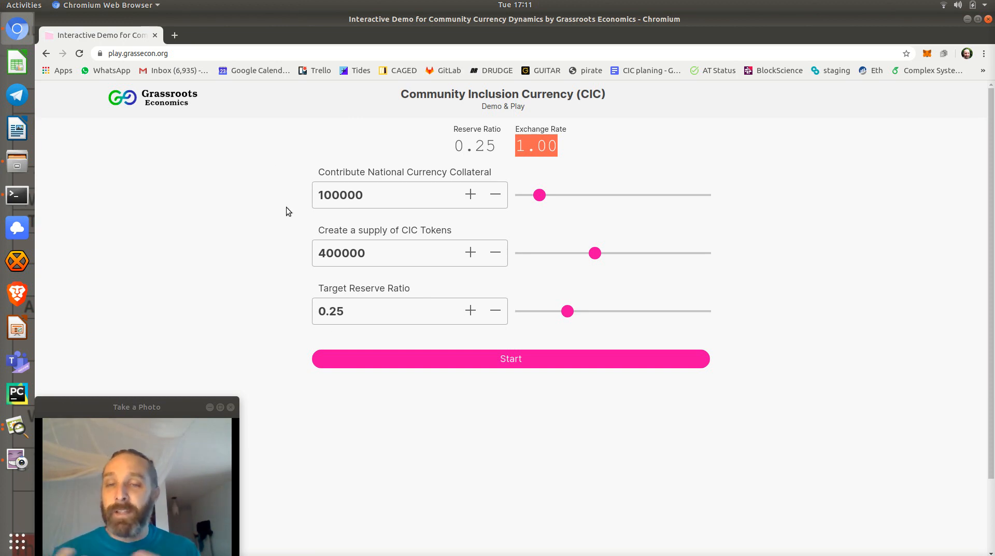
mouse_move(351, 236)
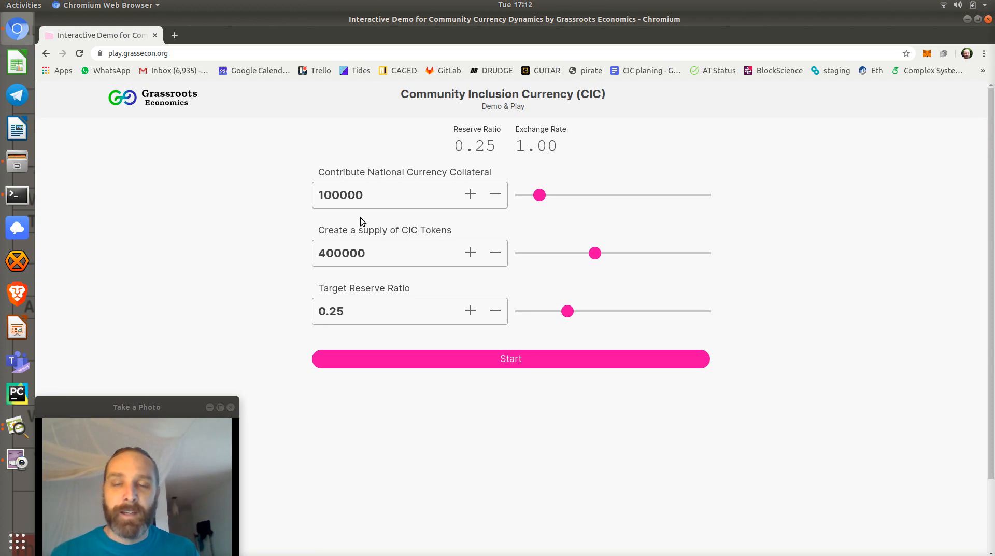
double_click(340, 194)
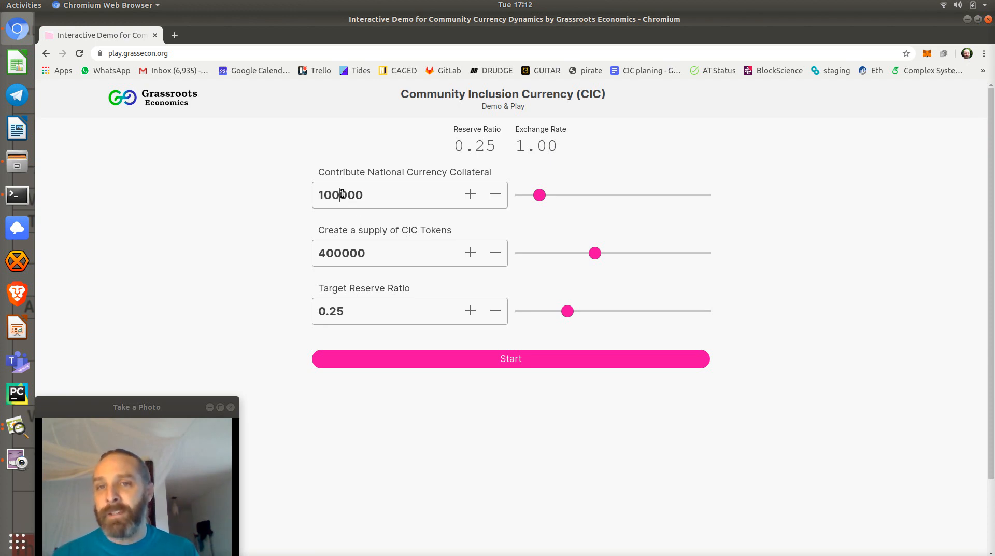
double_click(353, 194)
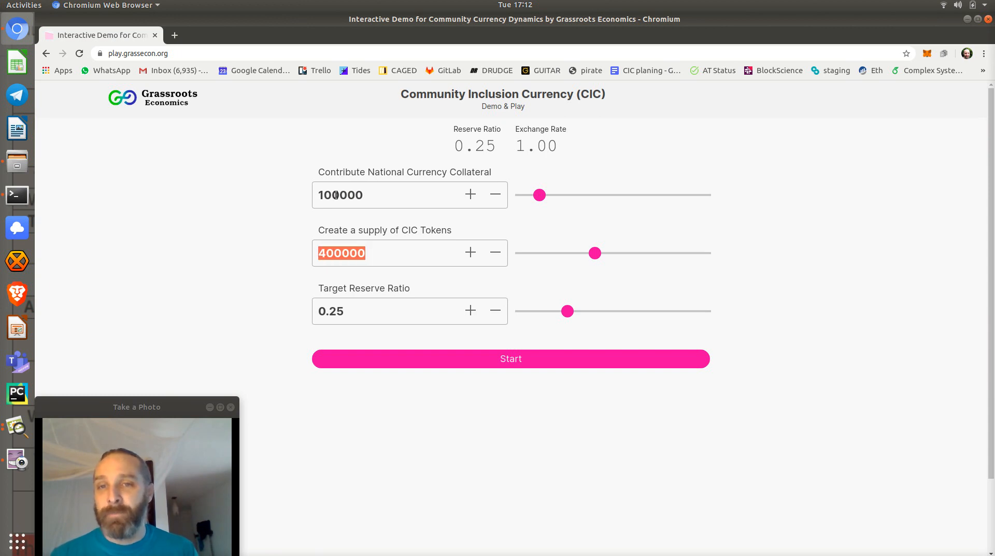
mouse_move(668, 246)
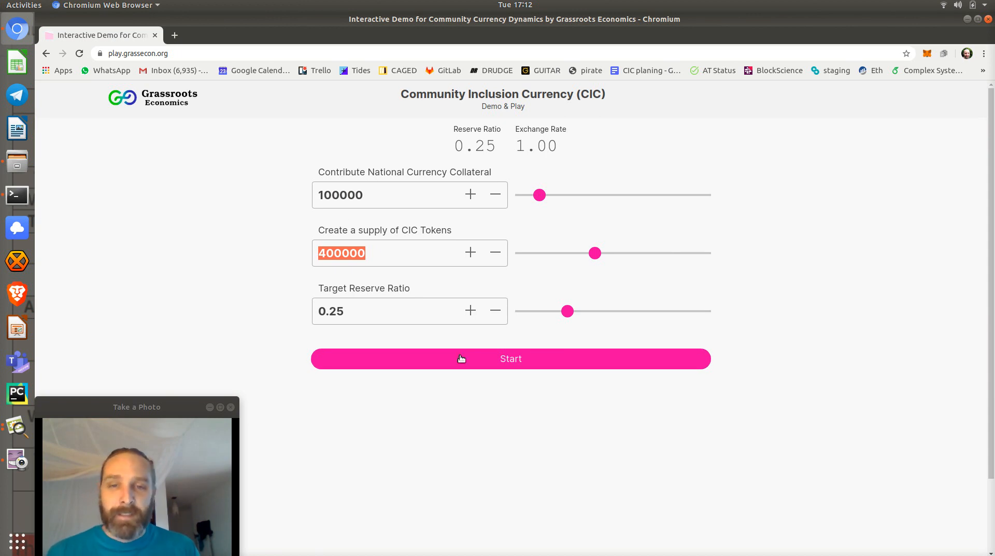
Start the 100000/400000 simulation, buy goods until Bought reads 2000 CIC, then sell 300.
left_click(509, 358)
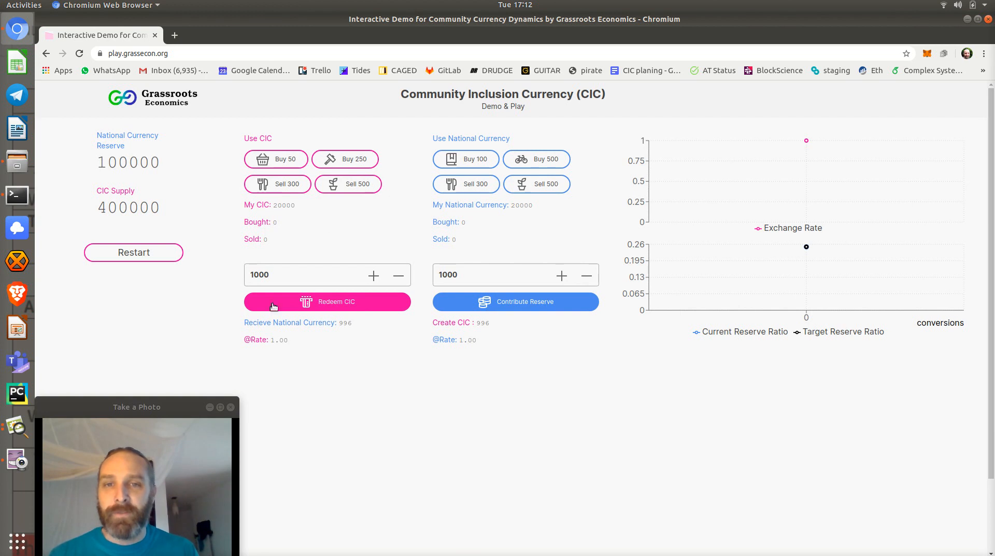
mouse_move(317, 222)
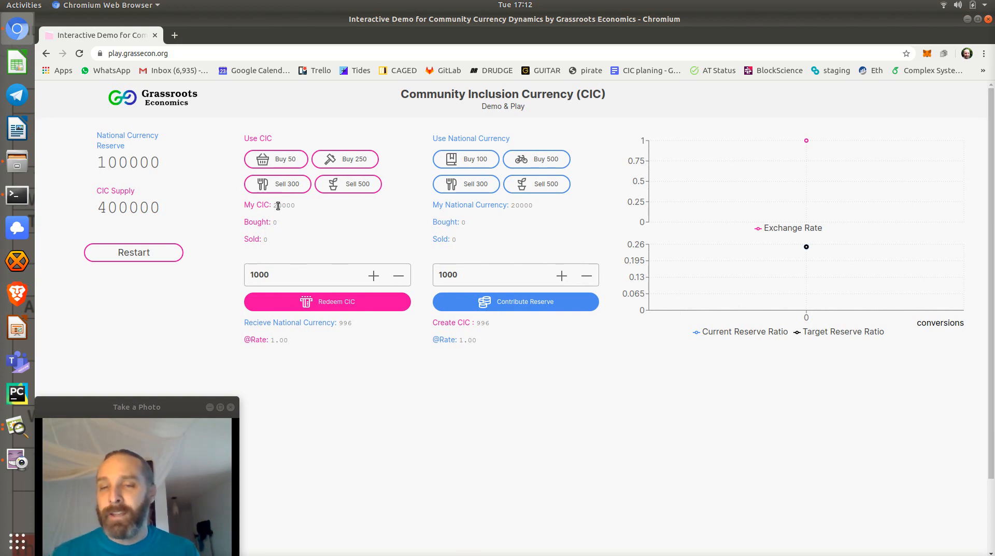
double_click(285, 204)
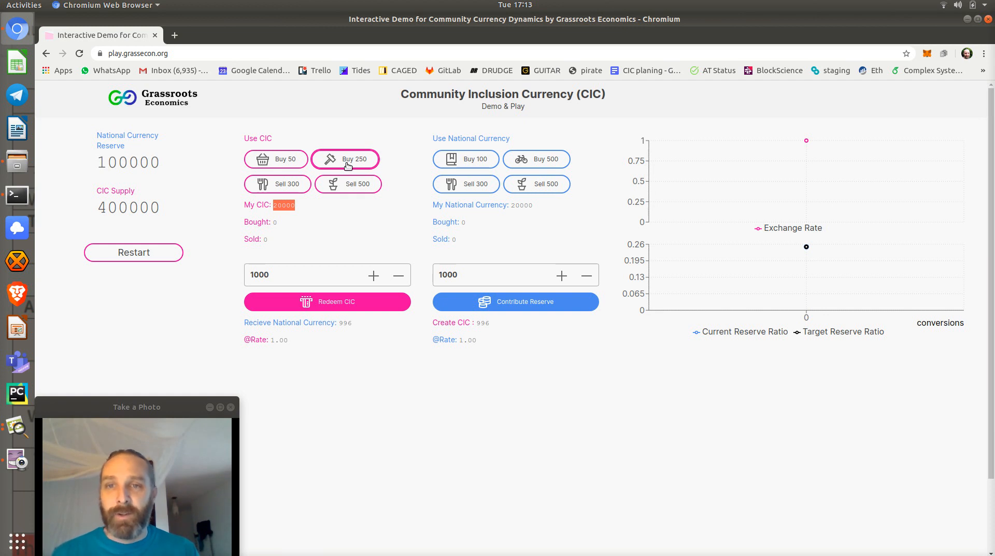
left_click(345, 159)
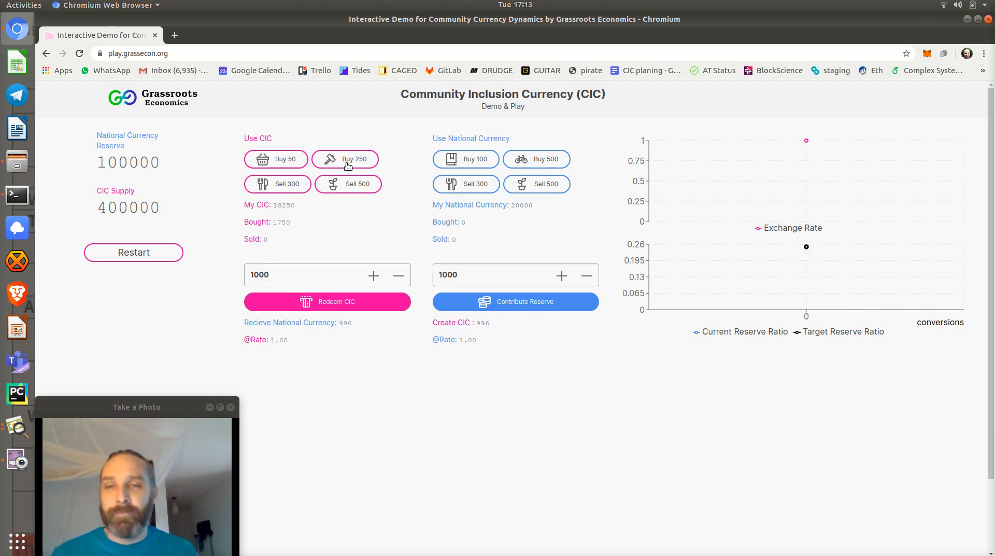
left_click(344, 158)
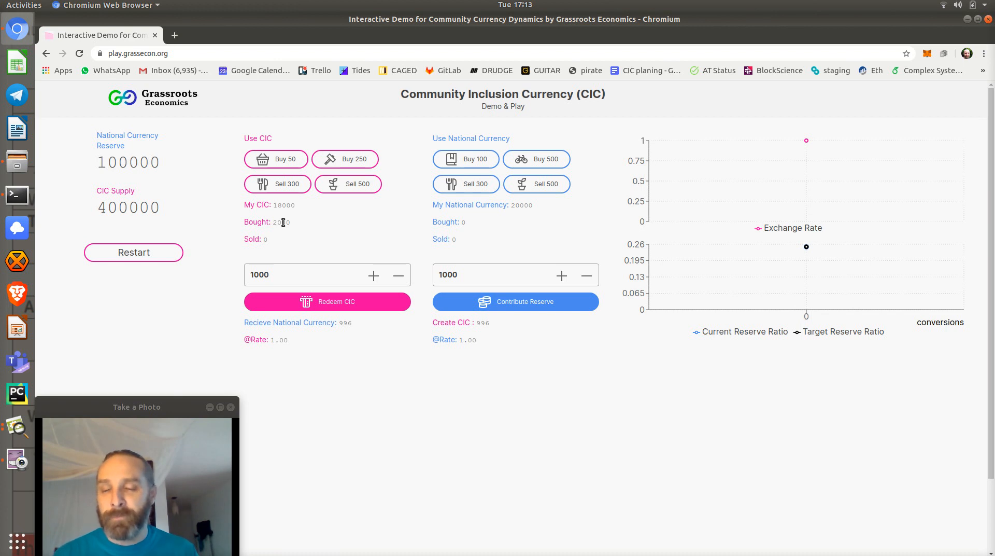
left_click(348, 183)
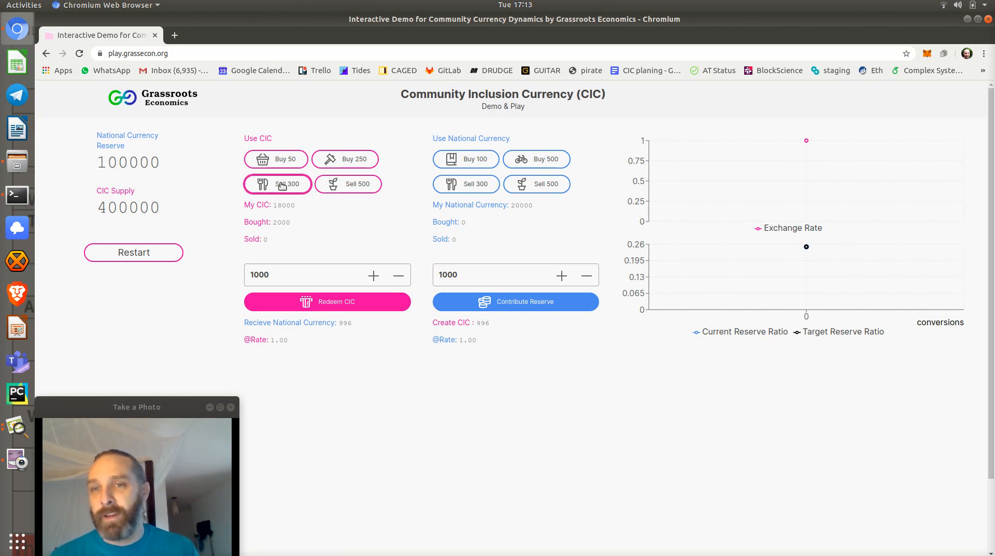
left_click(277, 184)
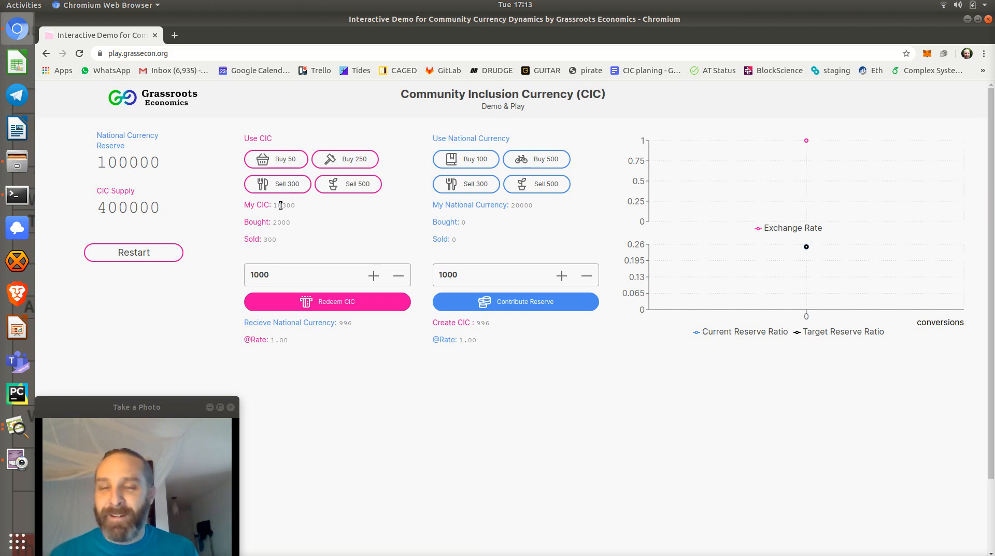
left_click(277, 183)
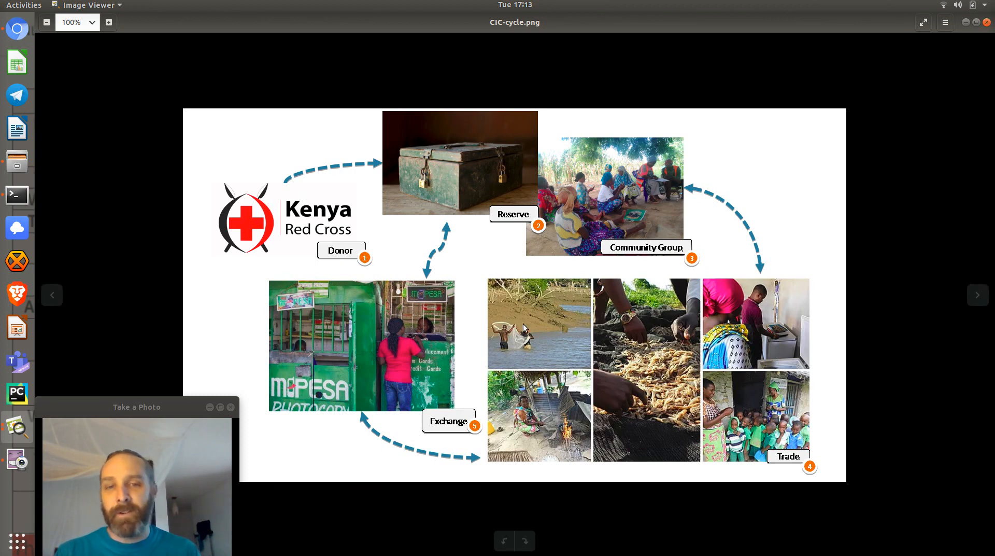
mouse_move(628, 413)
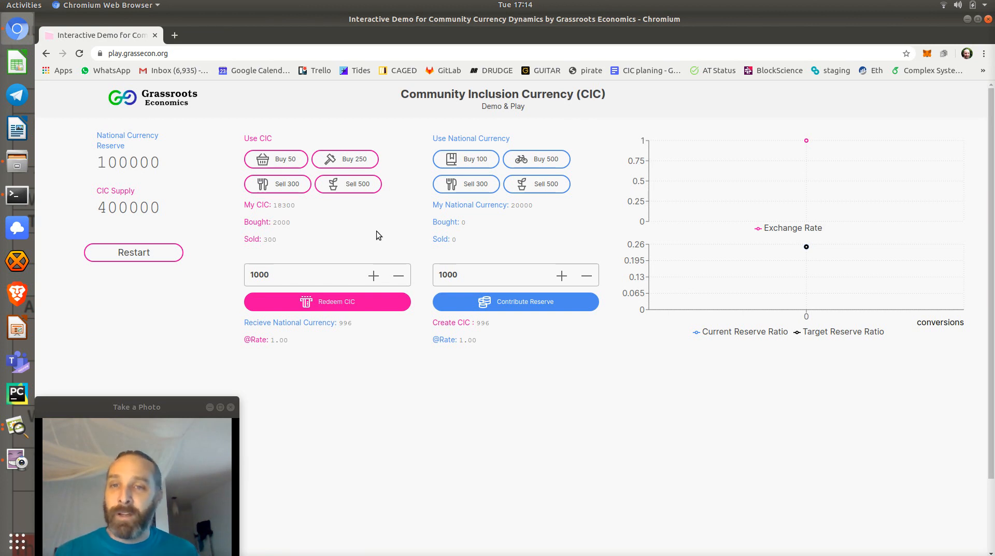
mouse_move(201, 206)
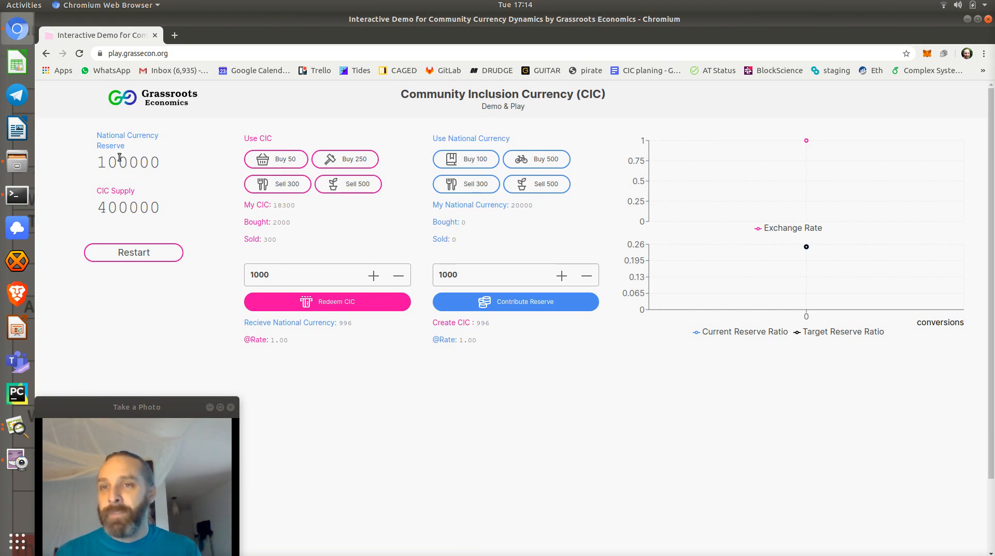
mouse_move(91, 159)
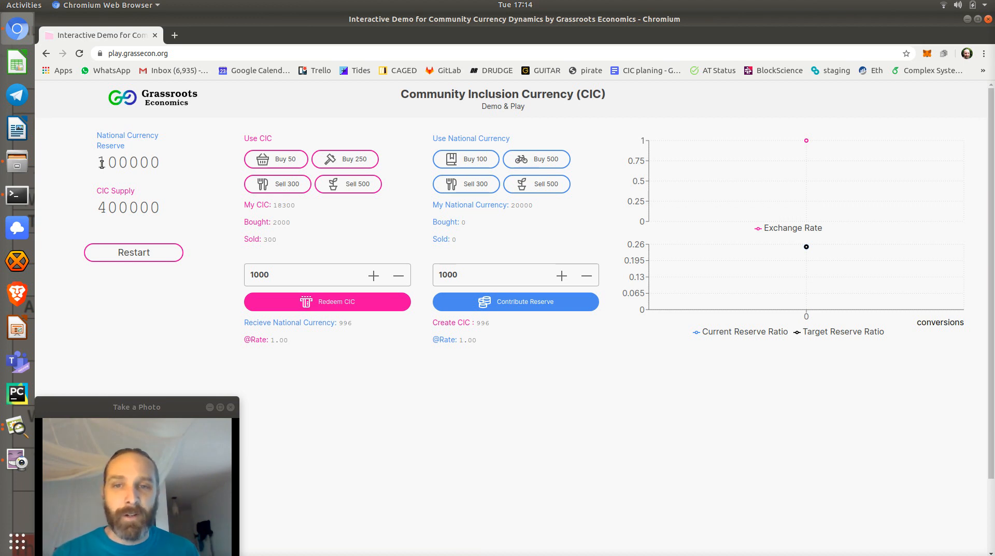
mouse_move(376, 262)
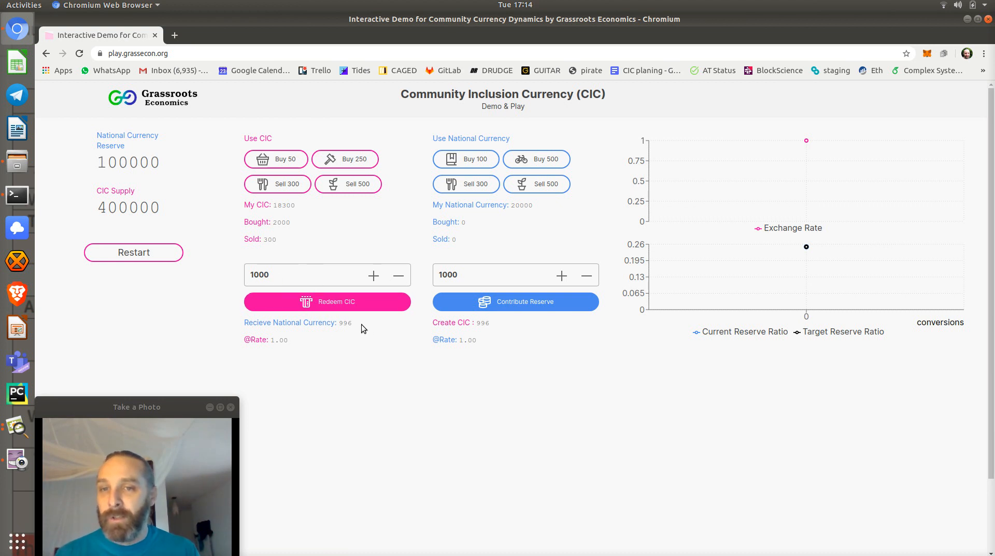
mouse_move(235, 181)
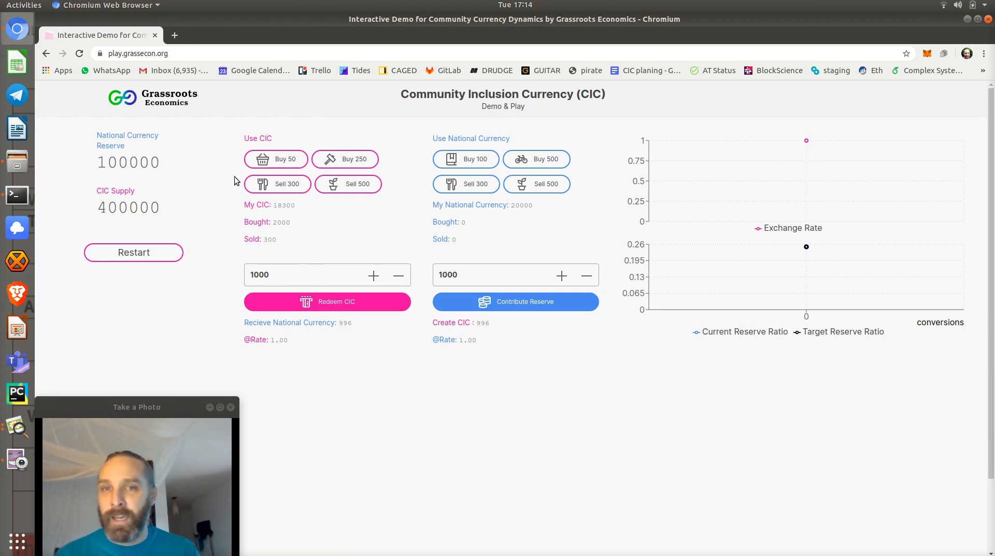
mouse_move(536, 159)
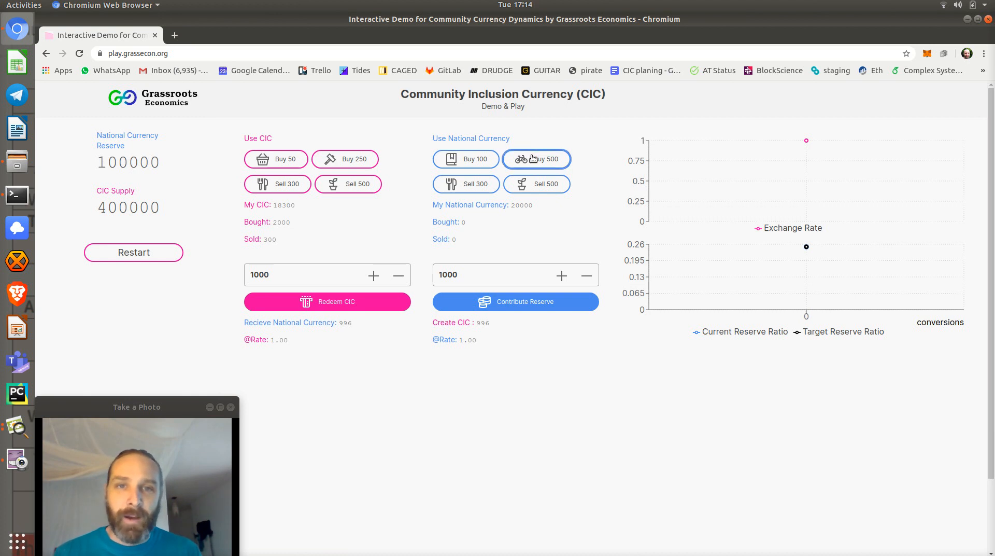
mouse_move(537, 184)
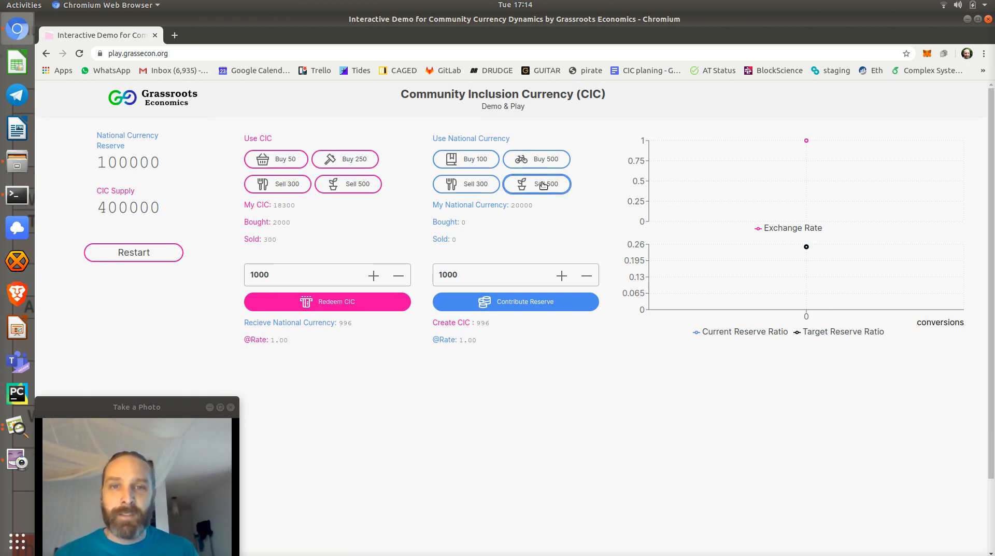
mouse_move(537, 158)
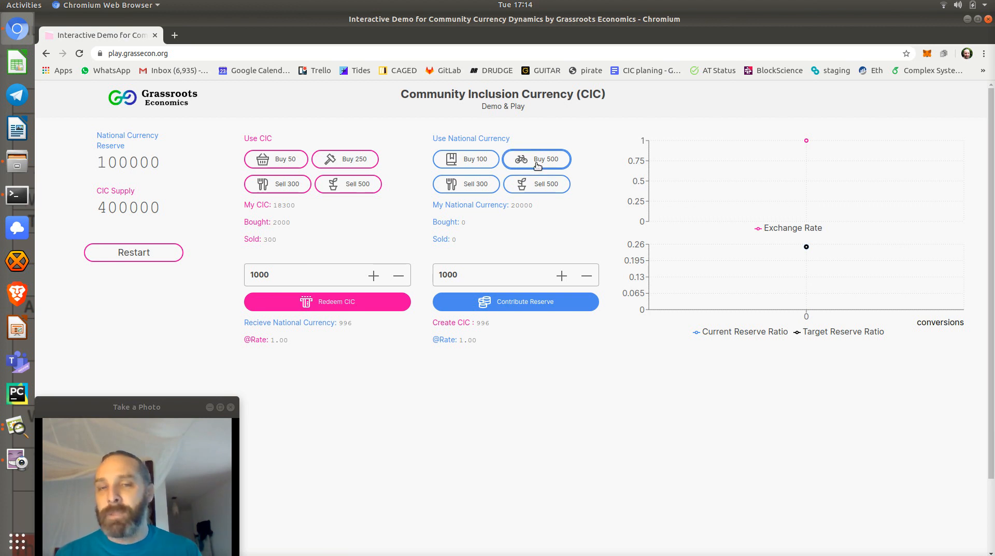
Buy goods with national currency in 500 batches until the balance reaches 0.
left_click(537, 159)
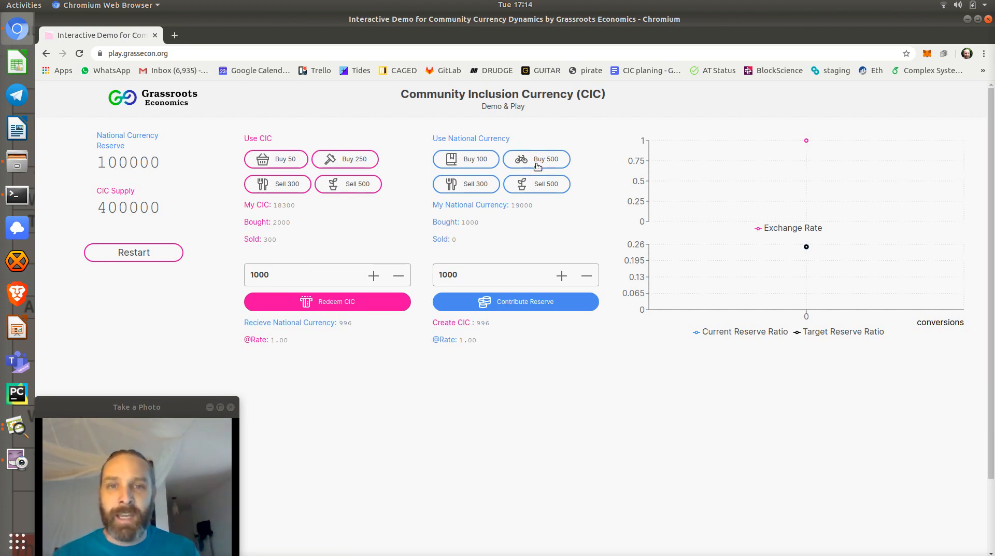
left_click(537, 159)
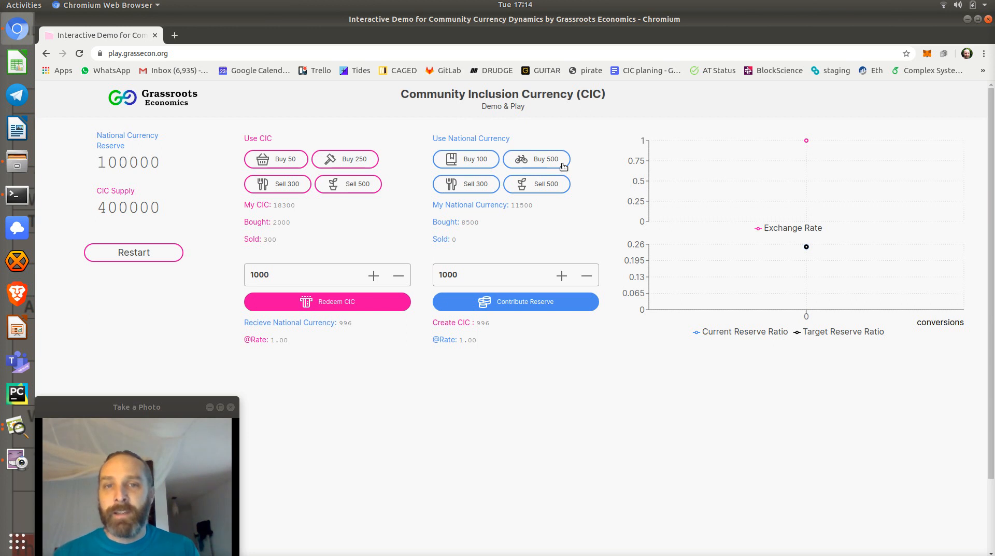
left_click(536, 159)
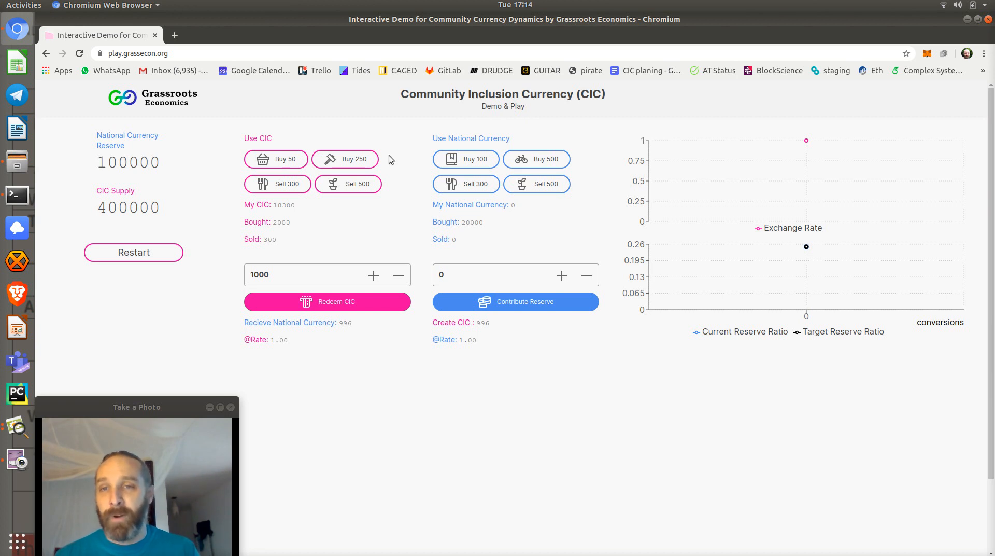
mouse_move(324, 146)
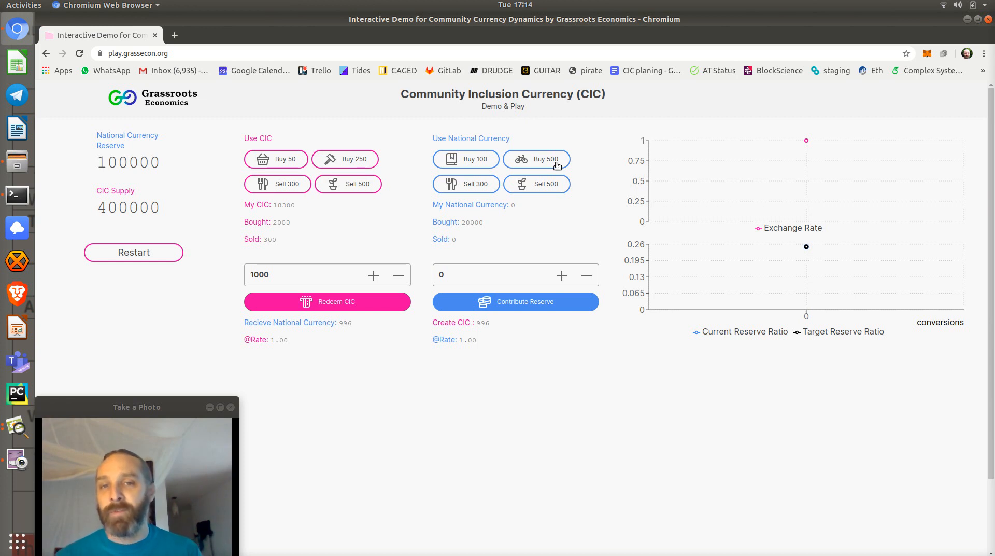
mouse_move(528, 207)
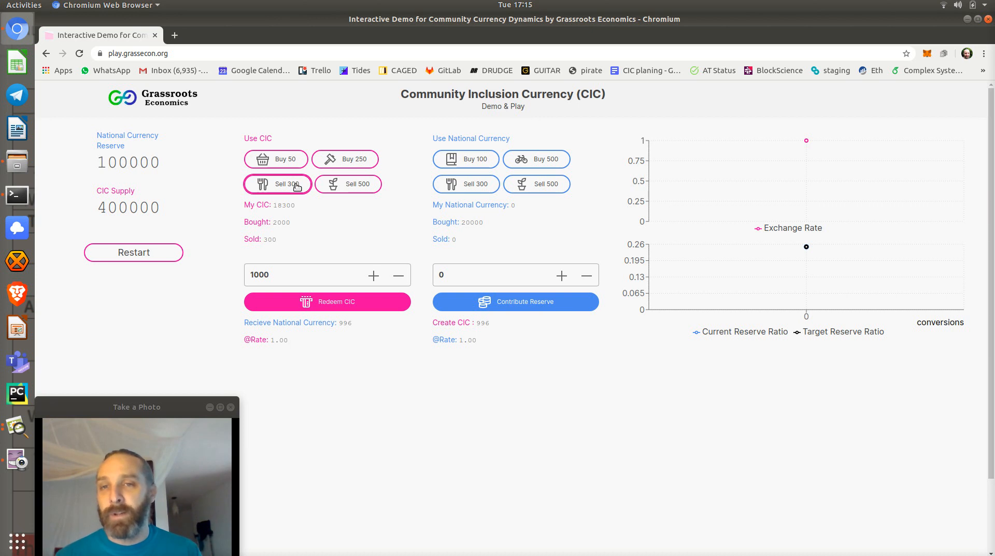
mouse_move(381, 197)
type("1201")
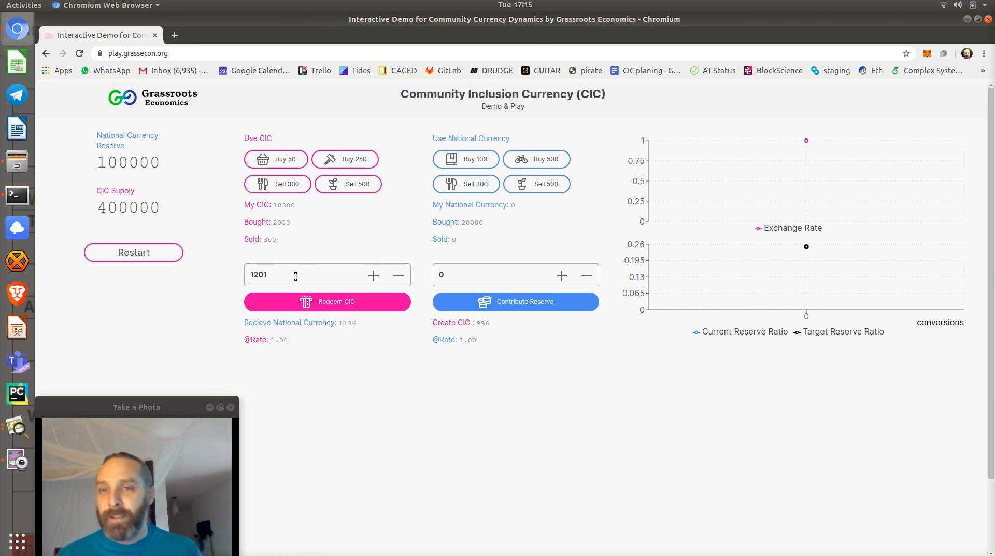
Enter 1000 as the Redeem CIC amount and redeem it for 996 national currency.
left_click(398, 275)
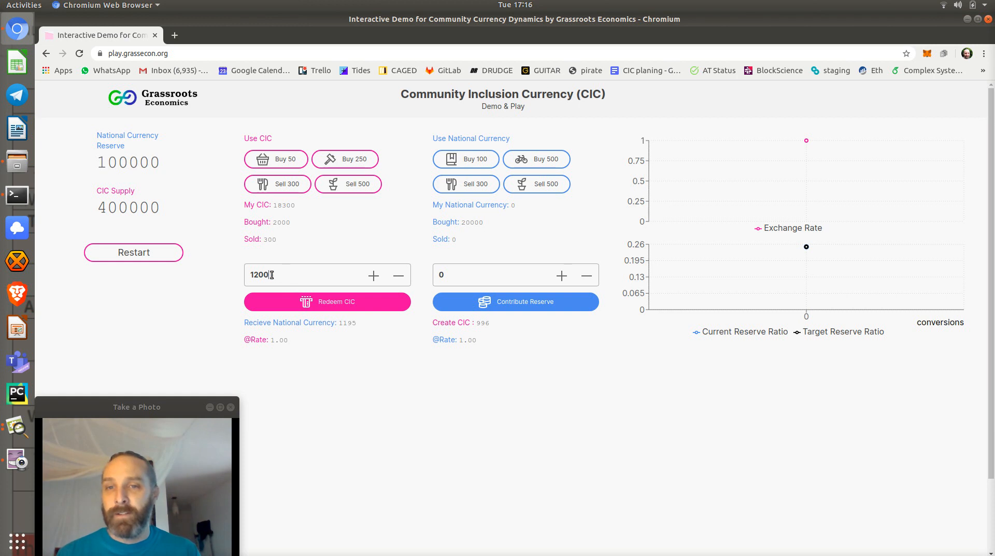
type("100")
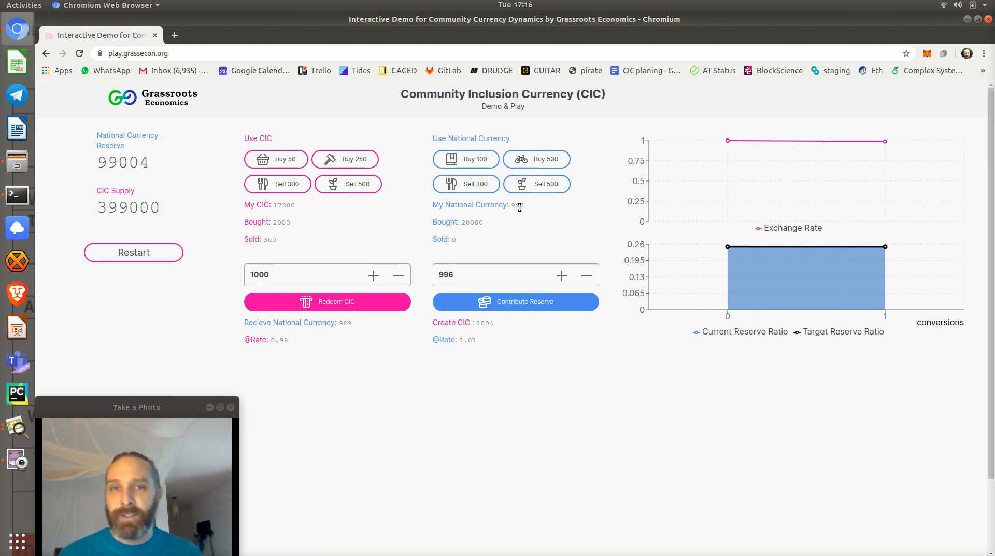
left_click(536, 158)
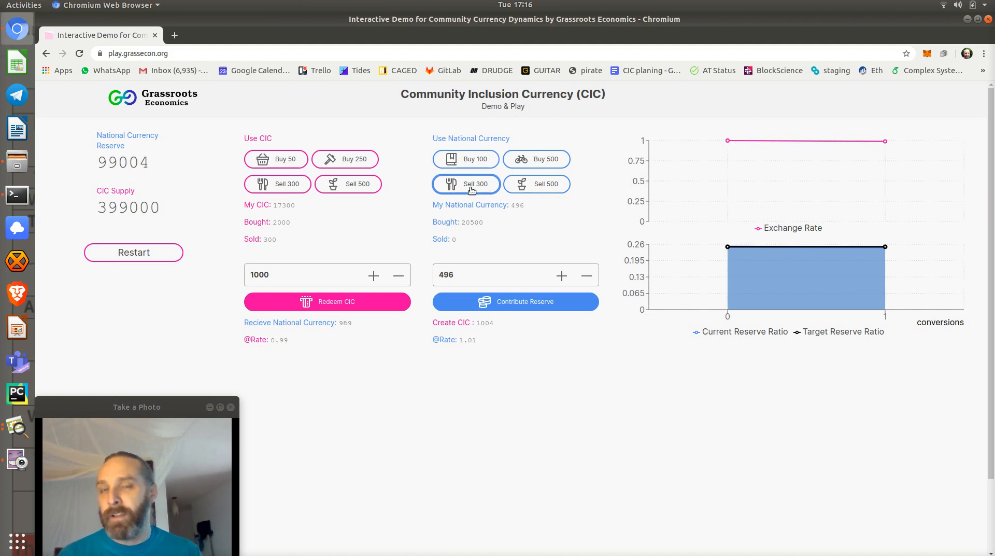
Sell goods for national currency (2400 sold), then contribute 1000 to the reserve.
left_click(537, 184)
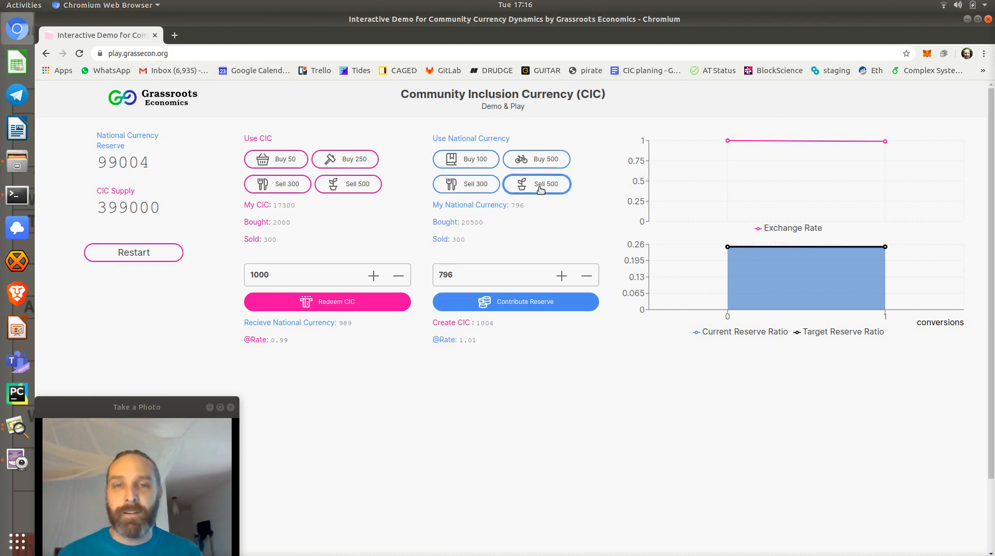
left_click(536, 183)
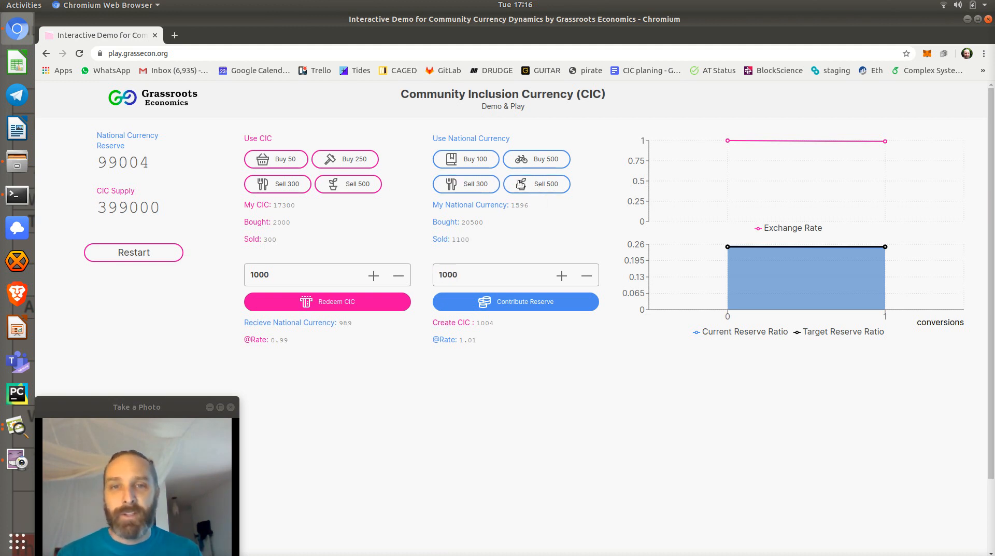
left_click(536, 184)
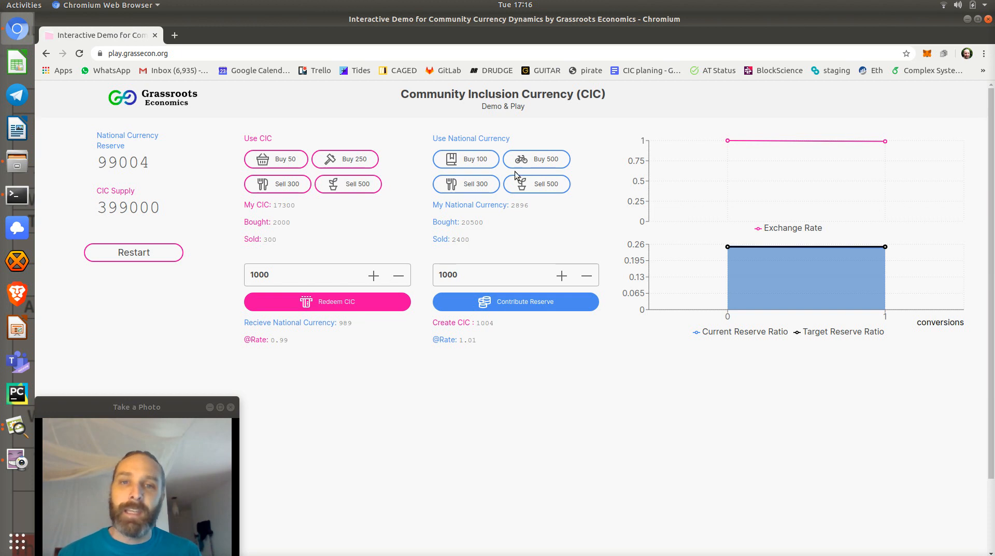
mouse_move(517, 232)
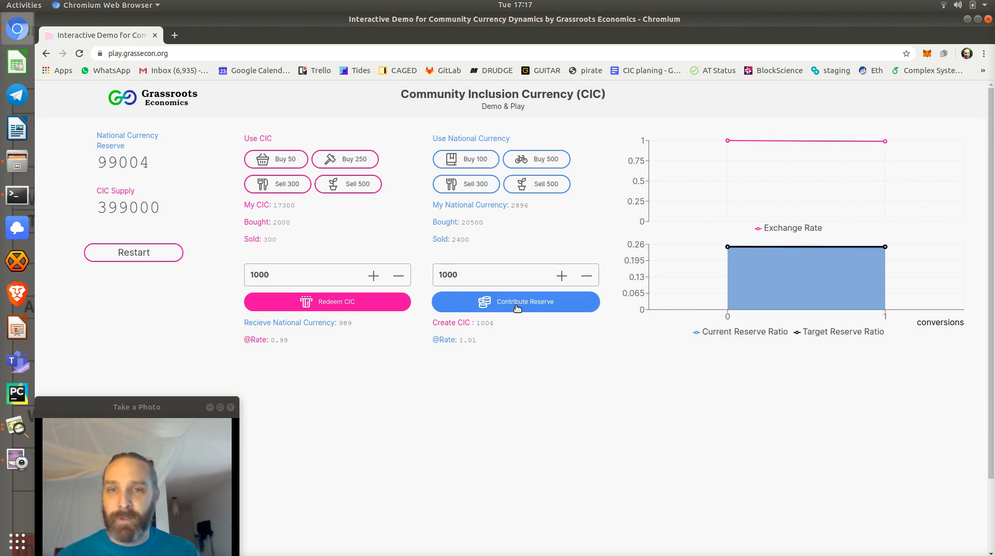
left_click(515, 301)
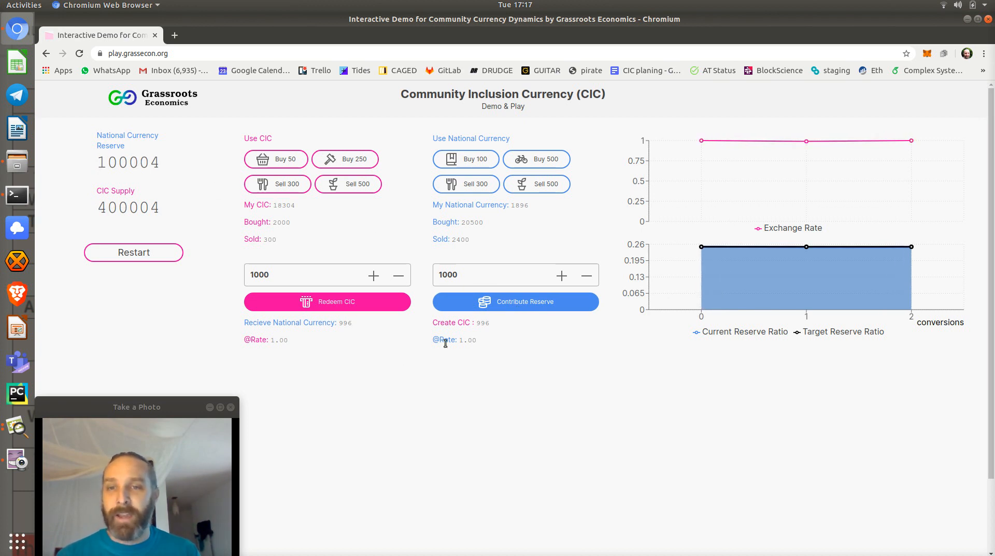
mouse_move(348, 255)
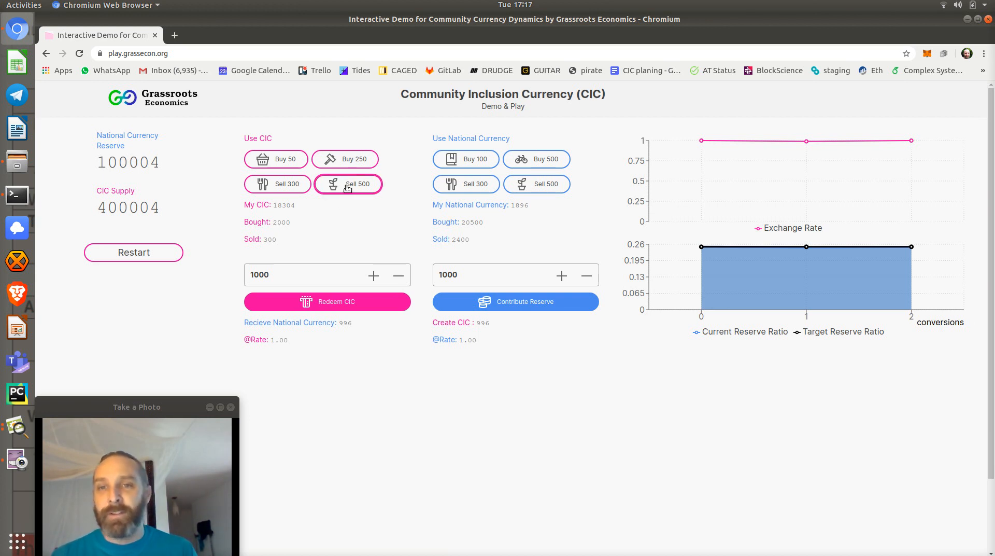
Sell goods for CIC (4800 sold), then redeem CIC repeatedly down to 804 CIC, rate 0.84.
left_click(348, 183)
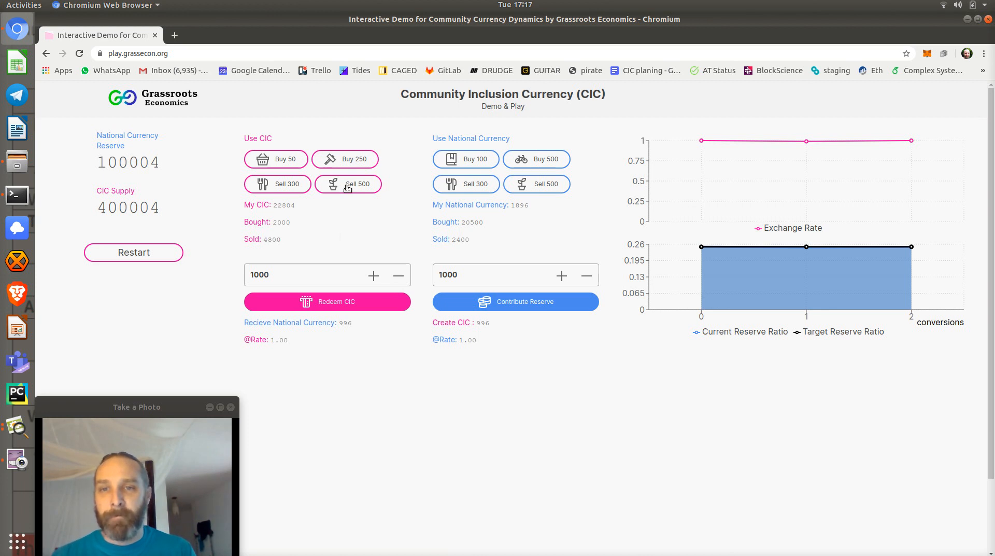
left_click(327, 301)
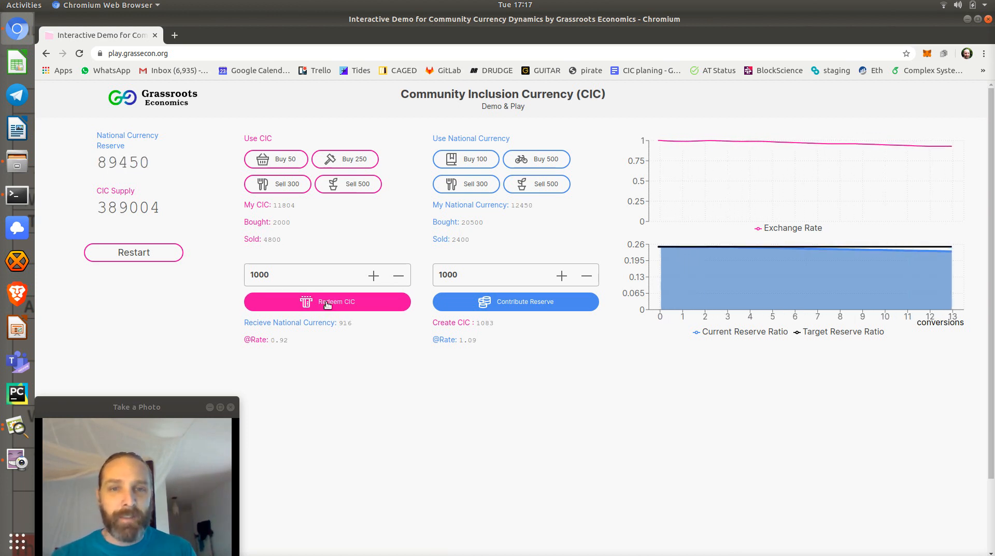
left_click(328, 301)
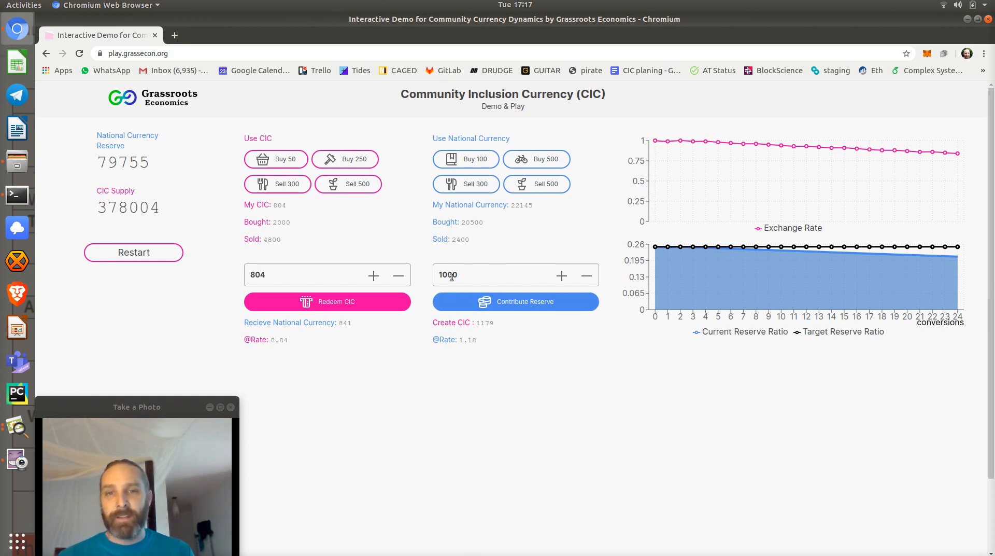
mouse_move(487, 331)
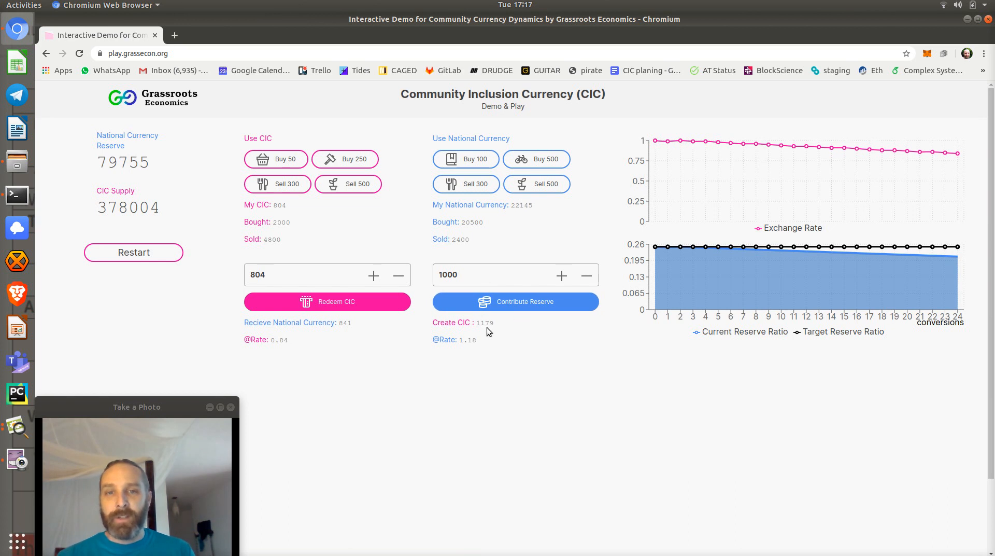
mouse_move(516, 311)
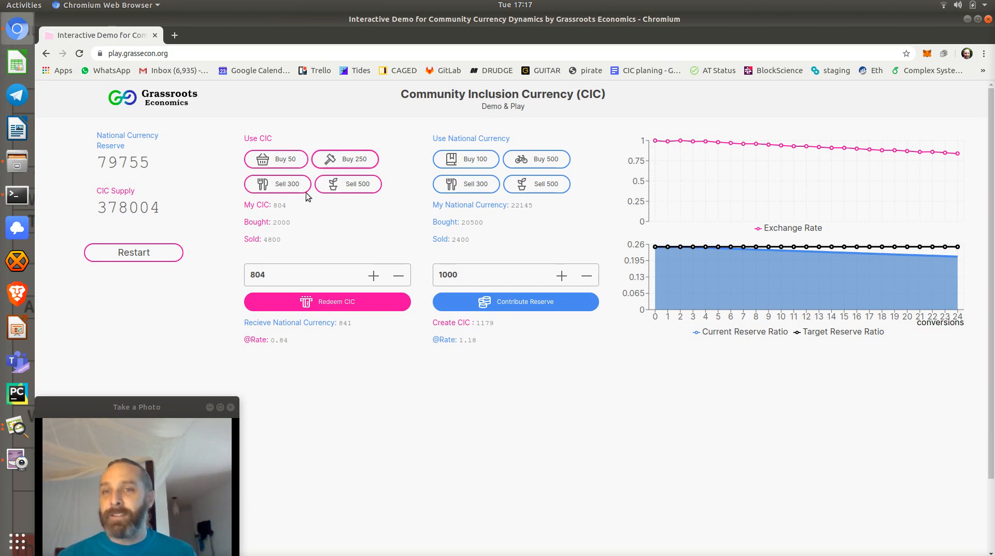
mouse_move(344, 158)
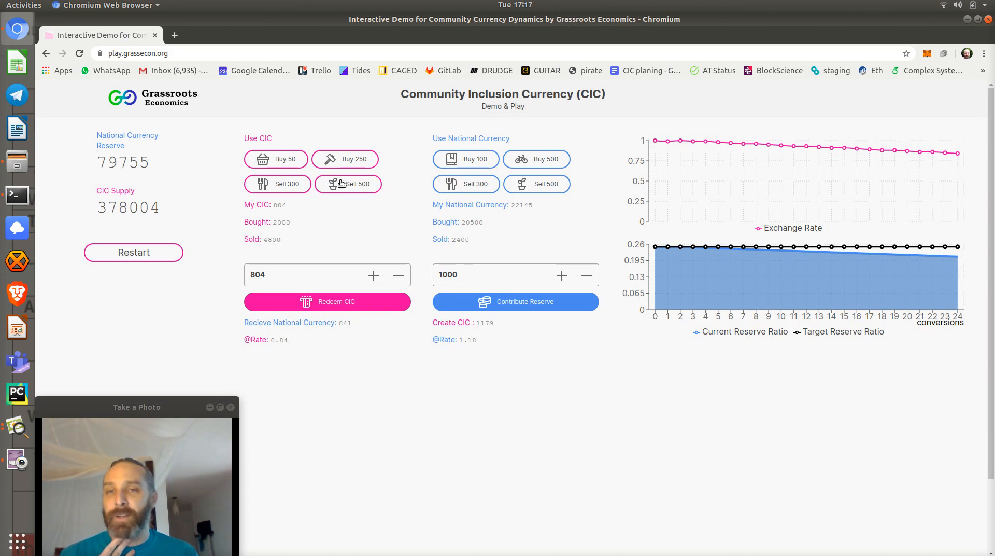
mouse_move(336, 181)
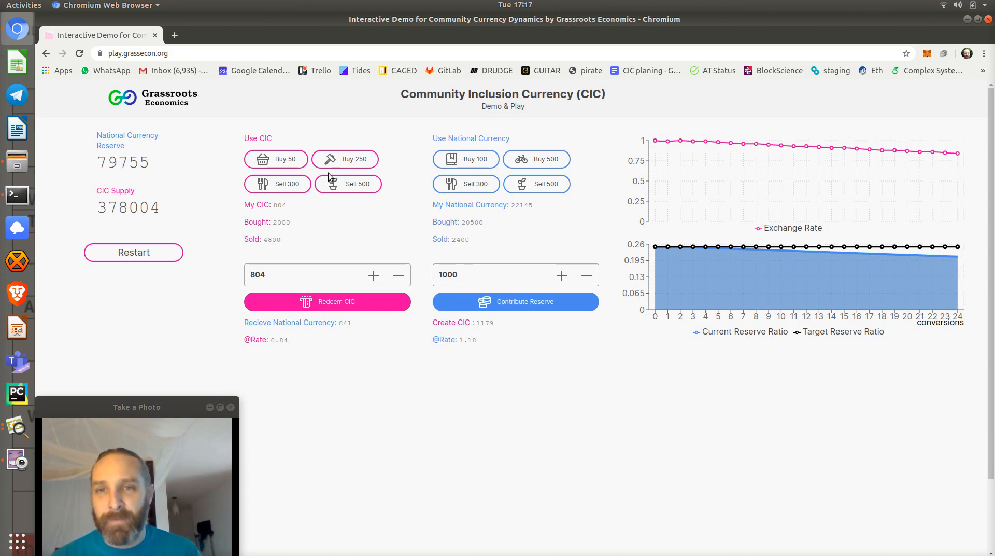
mouse_move(345, 159)
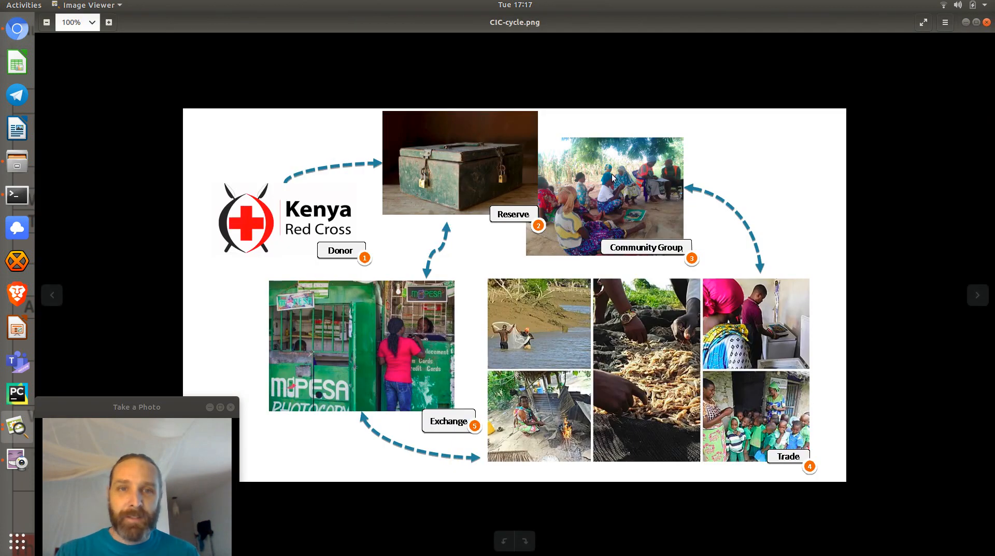
mouse_move(597, 198)
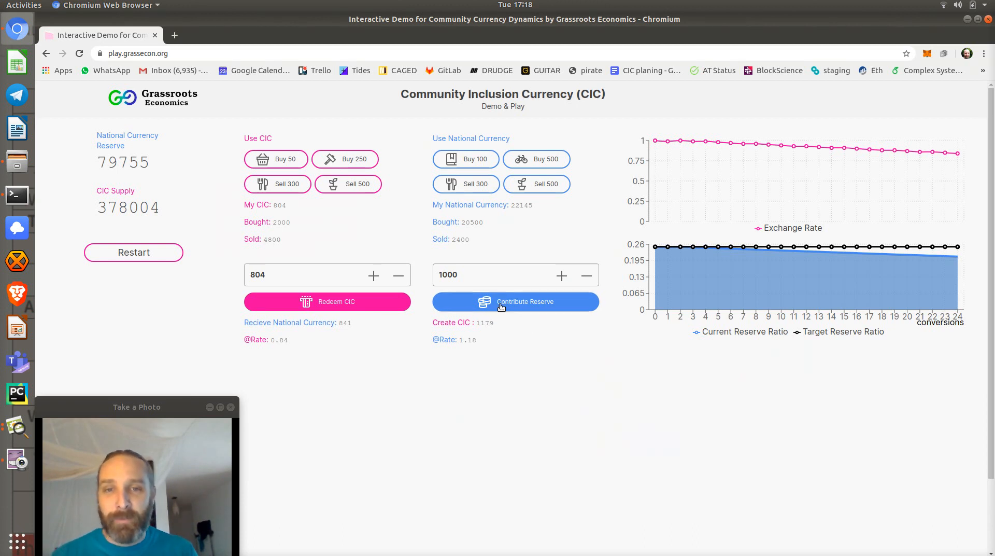
mouse_move(327, 301)
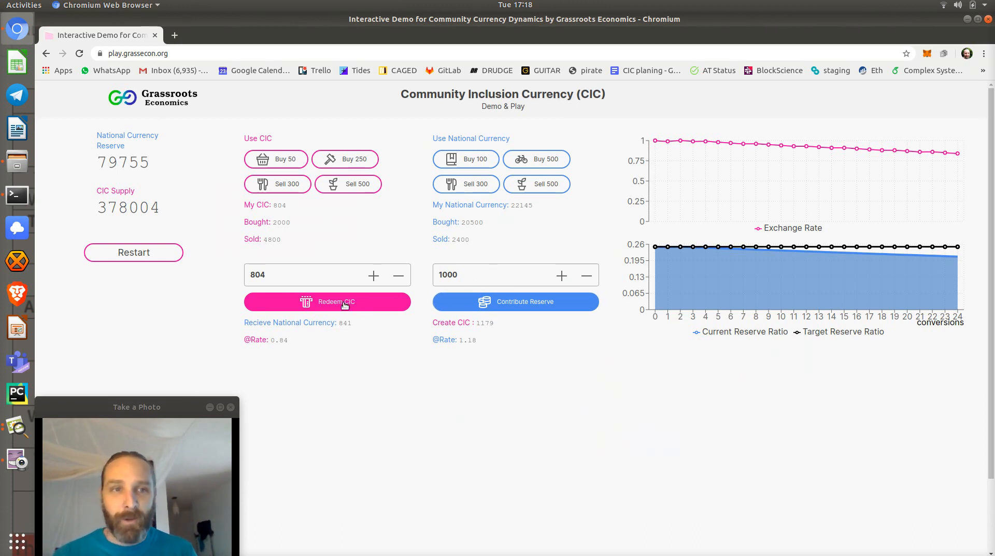
Sell more goods for CIC (9800 sold), then redeem 1000-CIC batches down to 804 CIC.
left_click(348, 183)
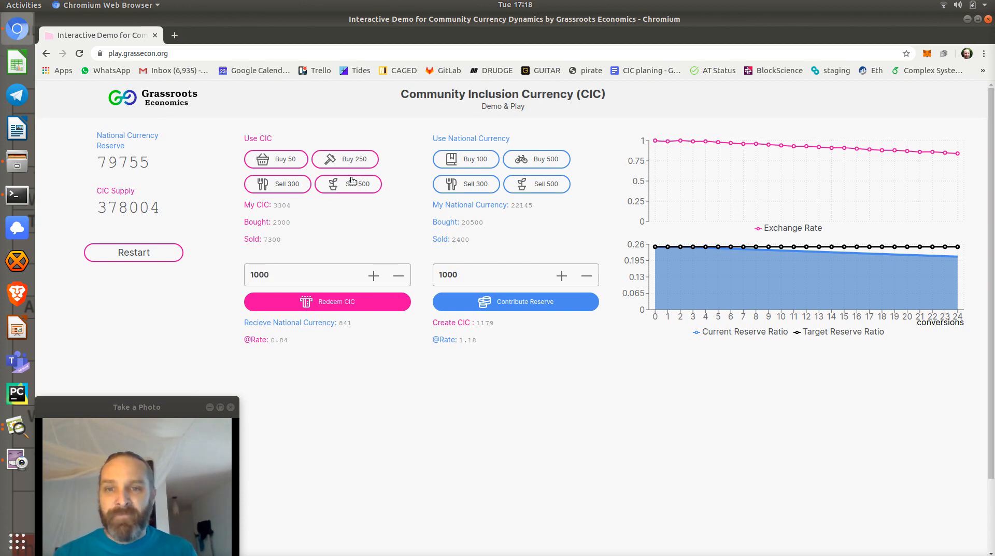
left_click(327, 301)
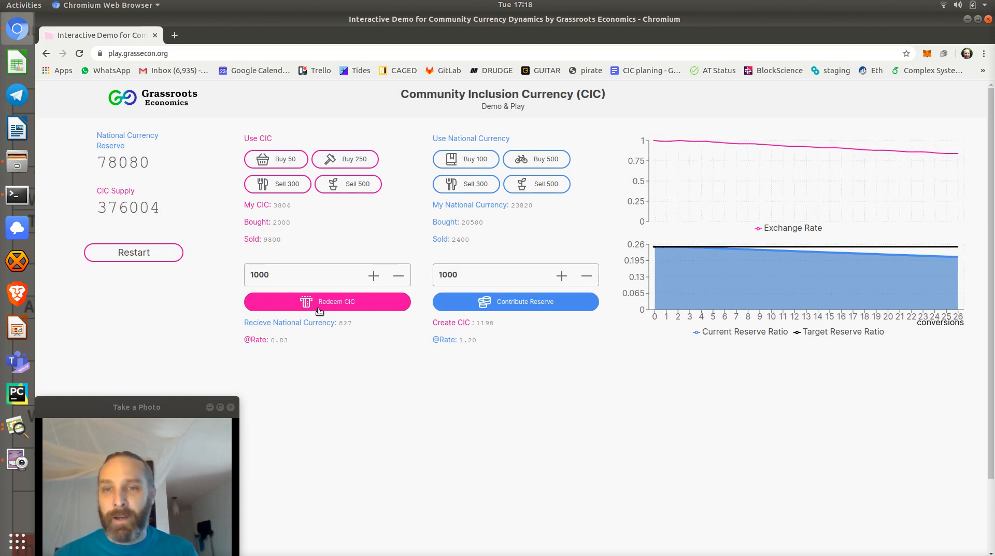
left_click(328, 301)
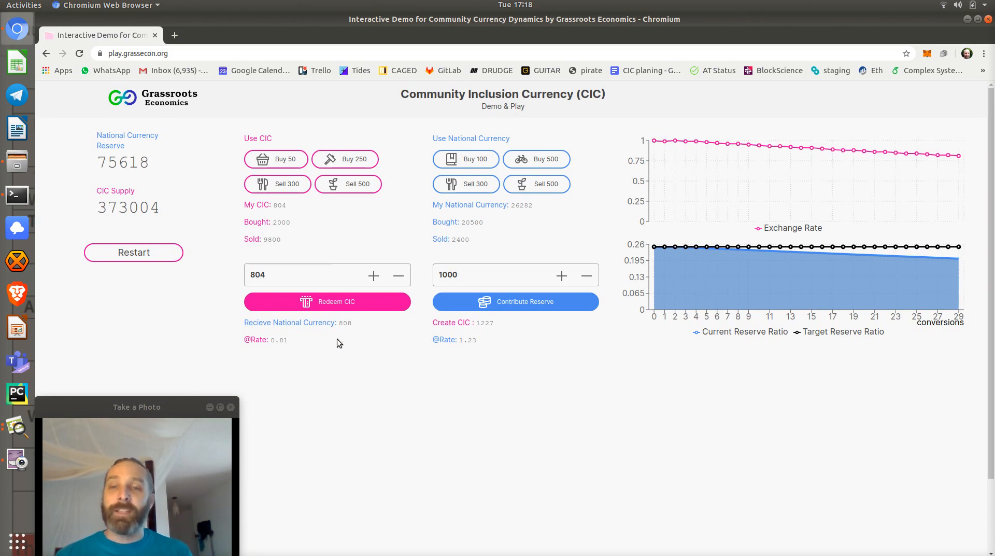
mouse_move(317, 251)
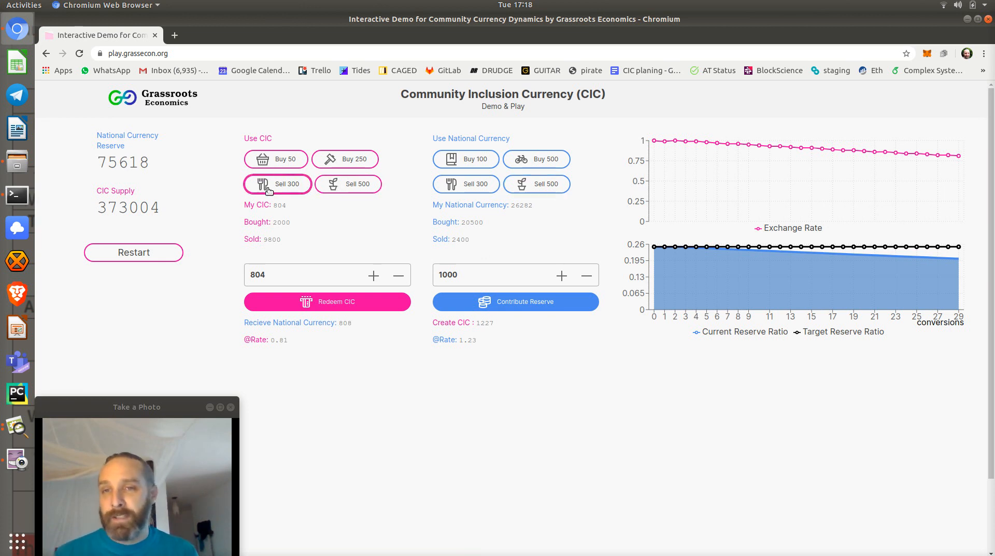
mouse_move(348, 183)
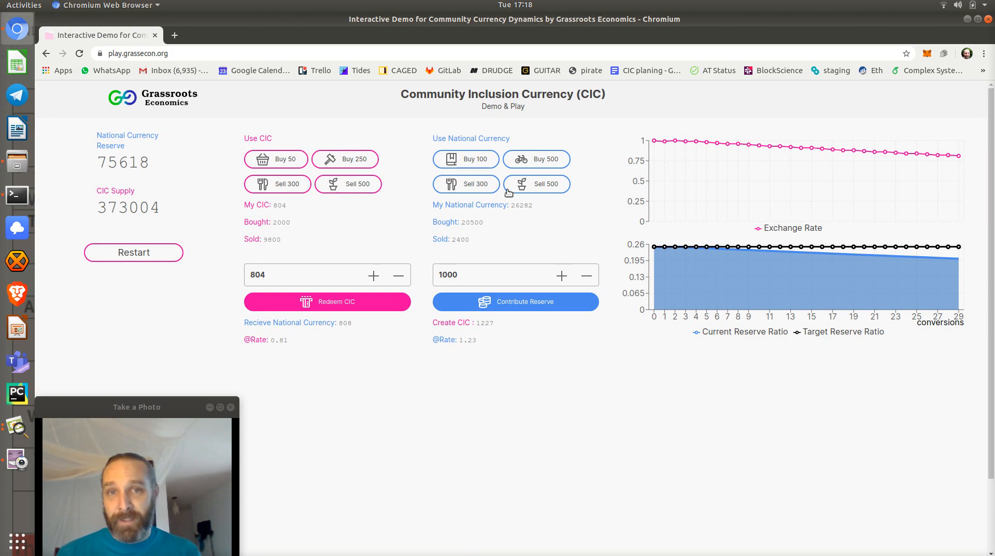
mouse_move(536, 183)
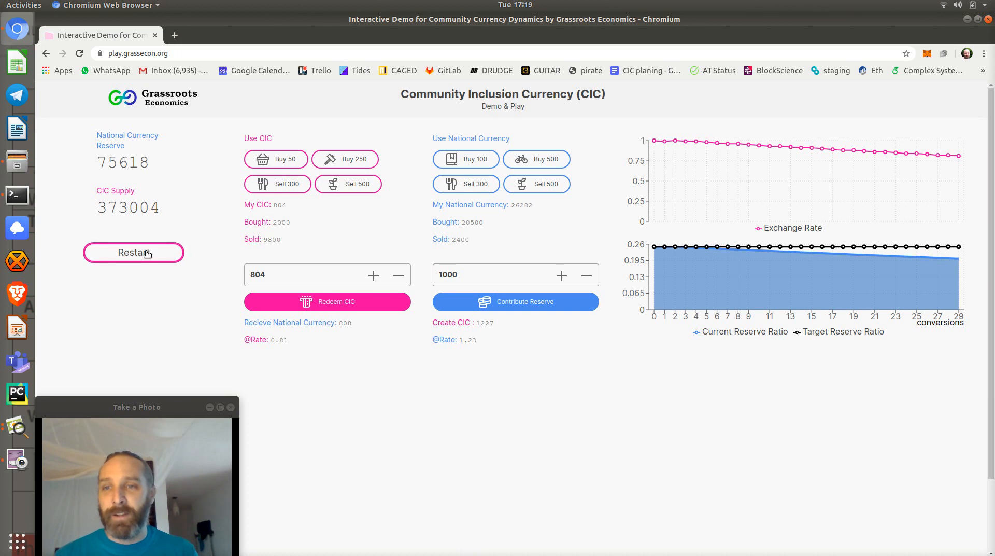
Restart at 100000 reserve and 400000 supply, then buy 500 and sell goods in national currency.
left_click(139, 251)
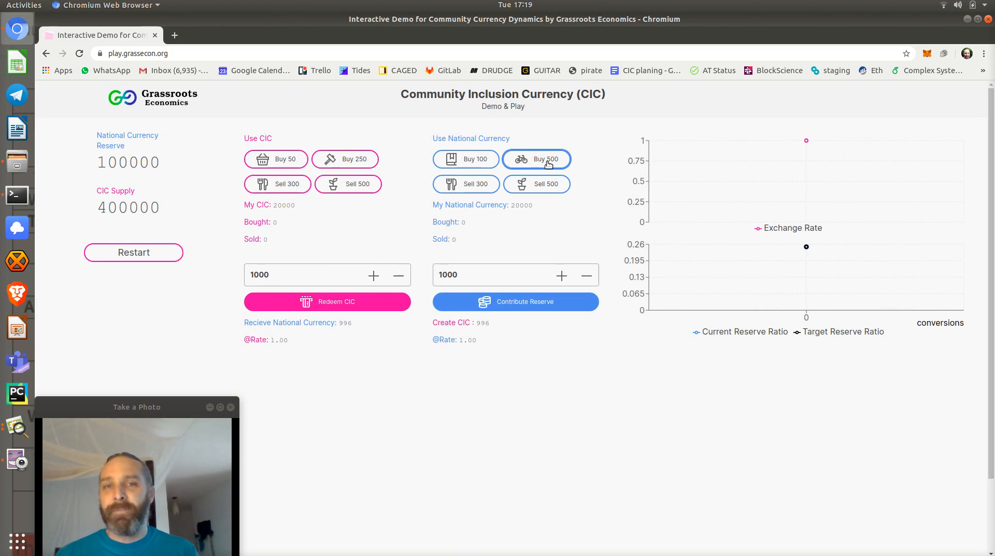
left_click(537, 158)
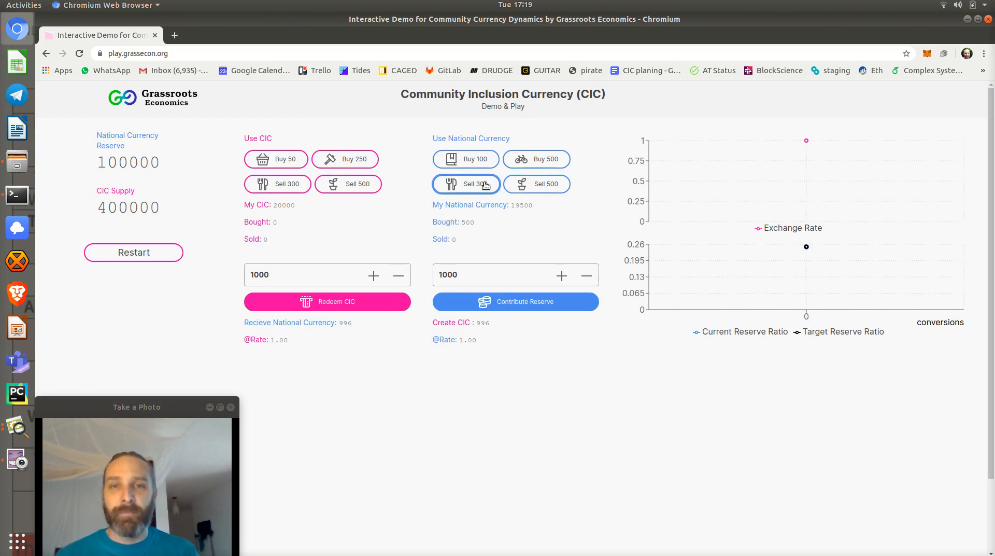
left_click(537, 183)
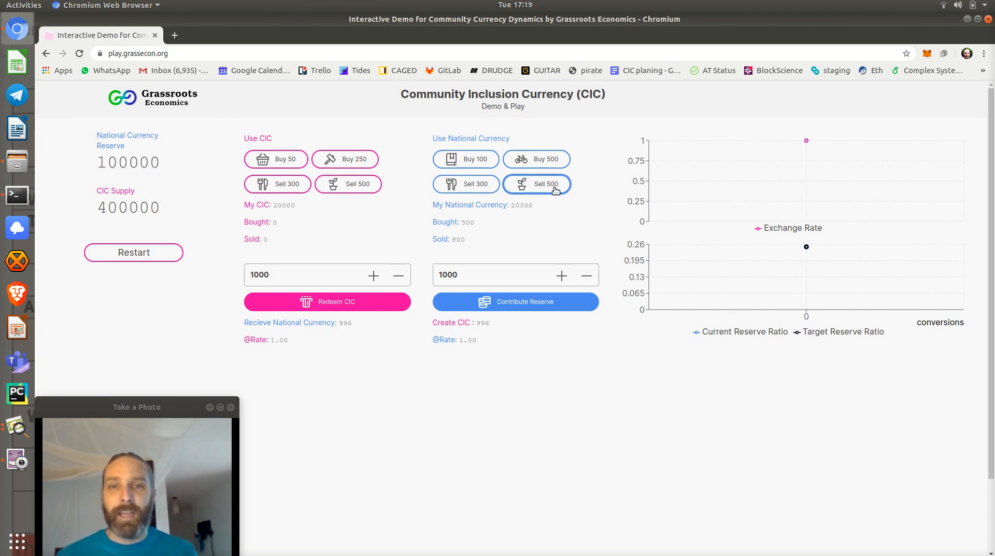
mouse_move(542, 210)
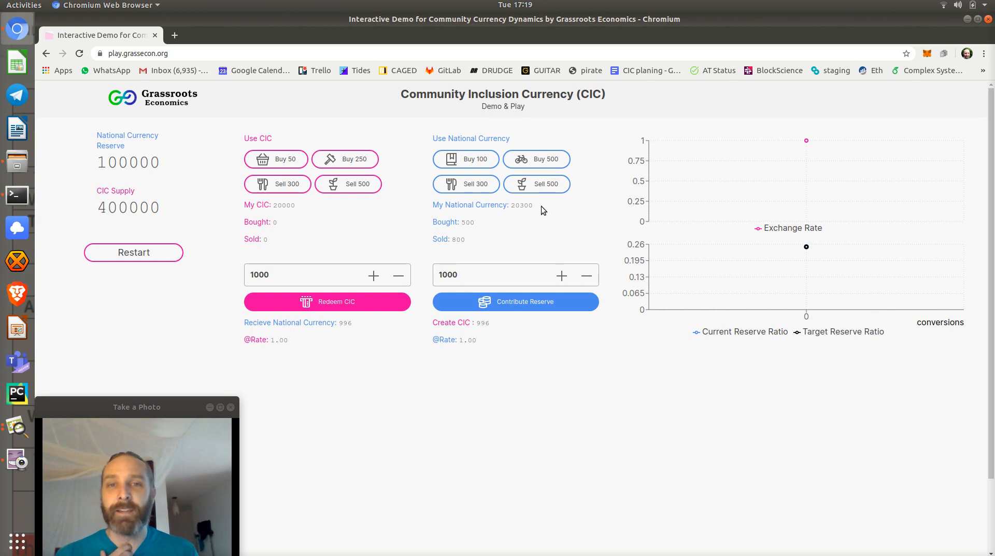
mouse_move(551, 221)
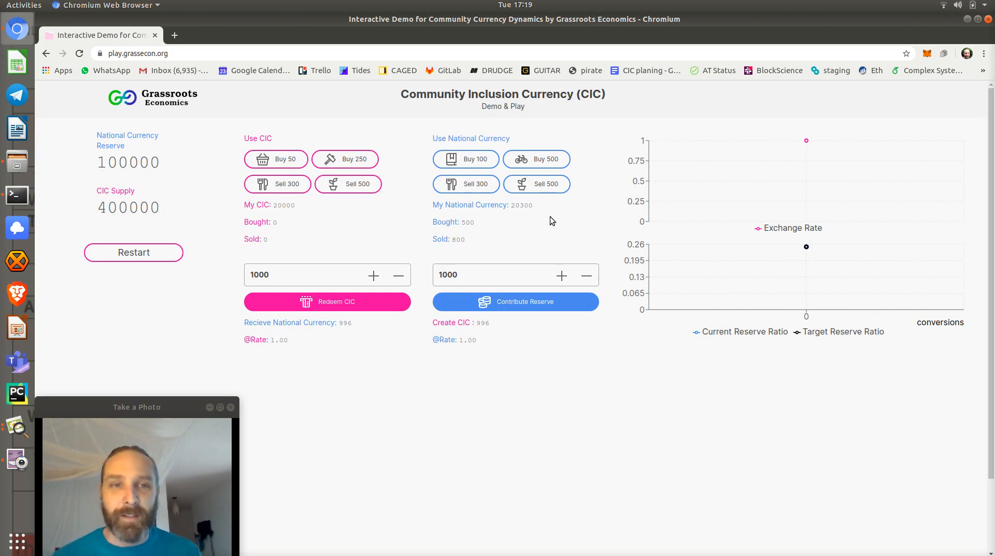
mouse_move(517, 220)
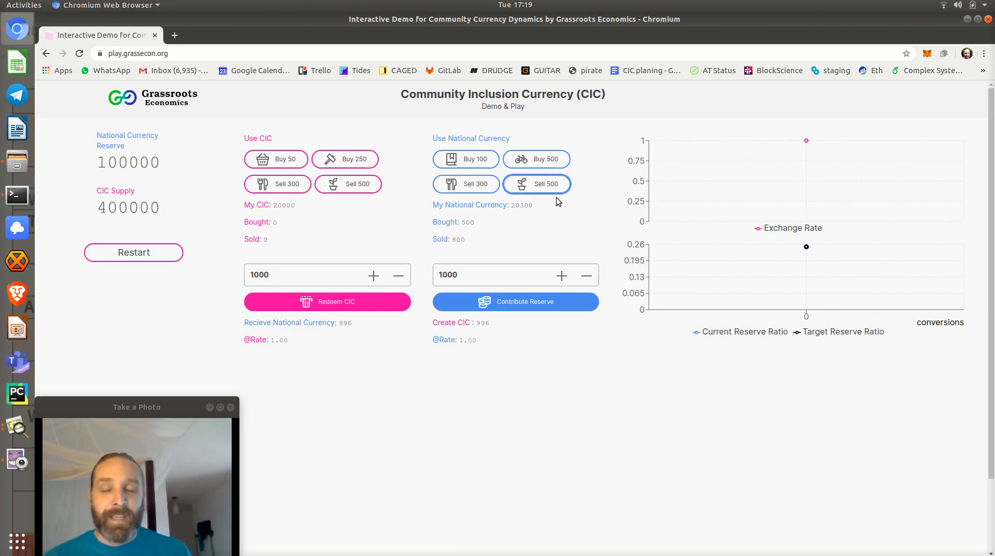
mouse_move(555, 224)
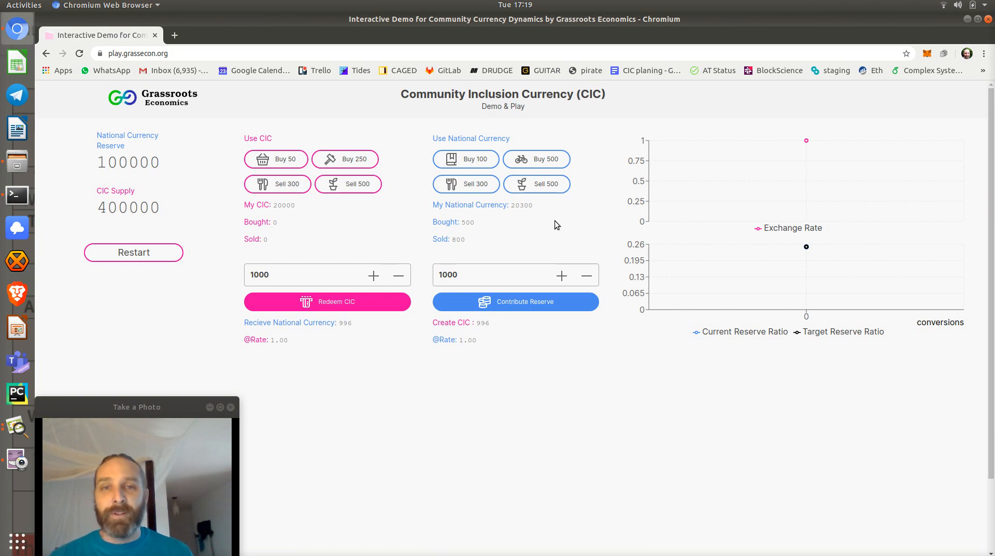
mouse_move(347, 183)
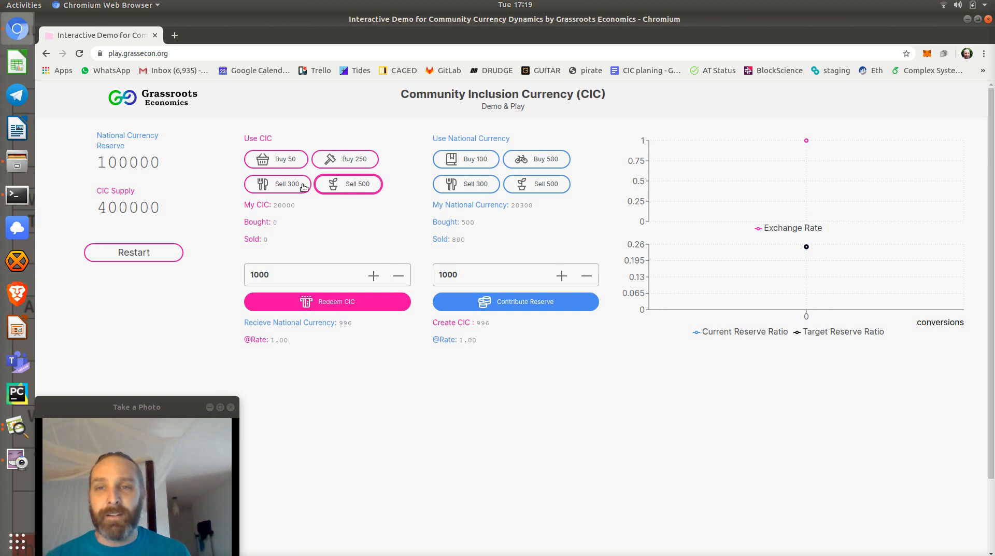
mouse_move(343, 186)
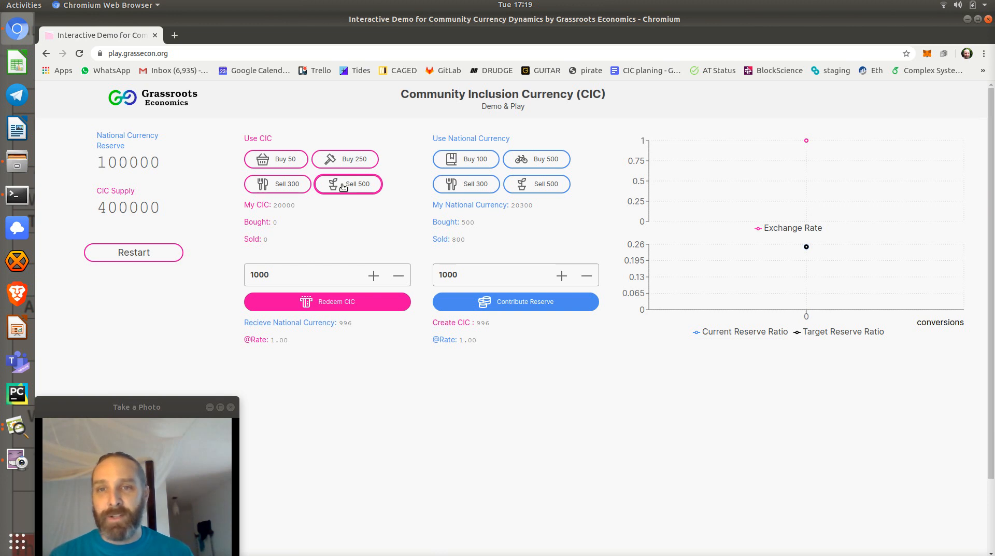
mouse_move(537, 183)
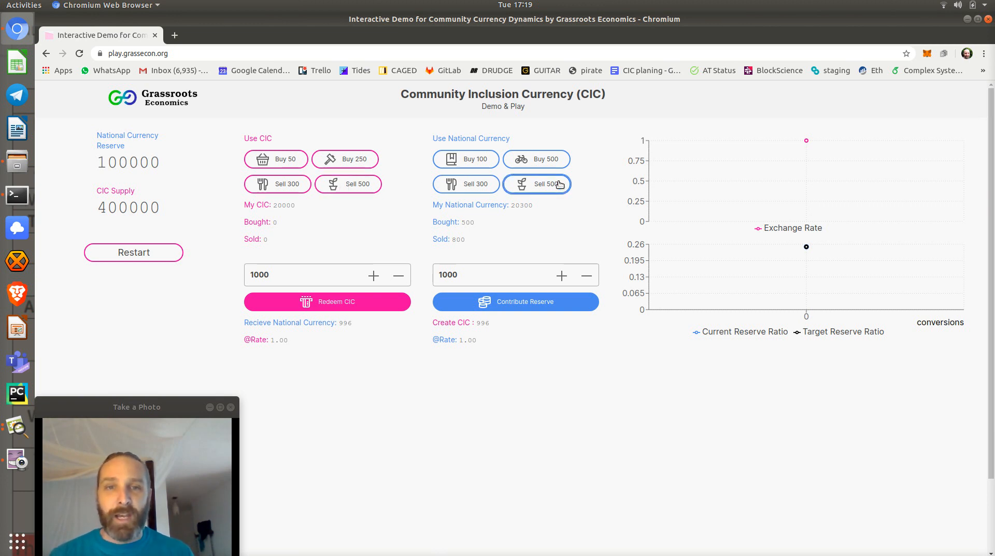
mouse_move(278, 183)
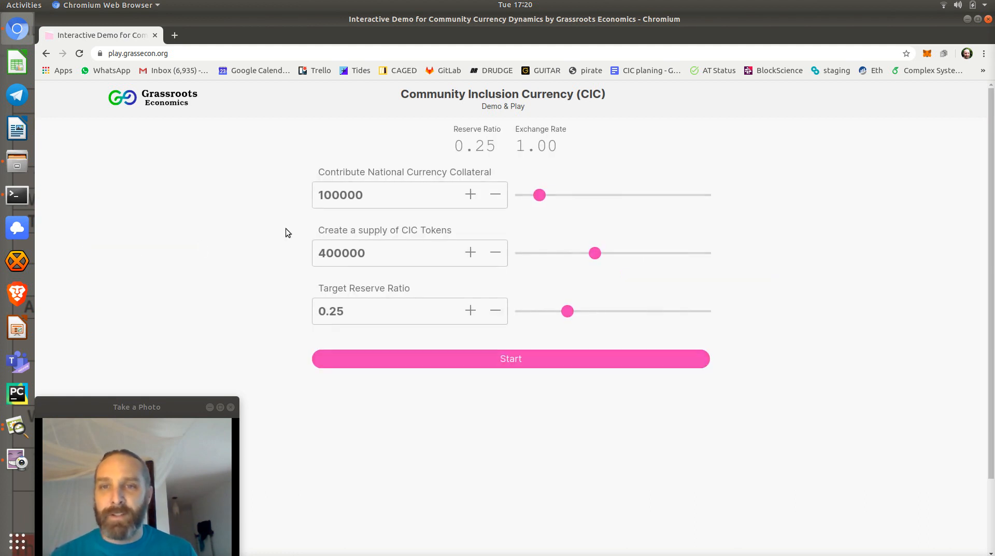
Set collateral to 10000 and CIC supply to 40000, then start the simulation.
left_click(383, 194)
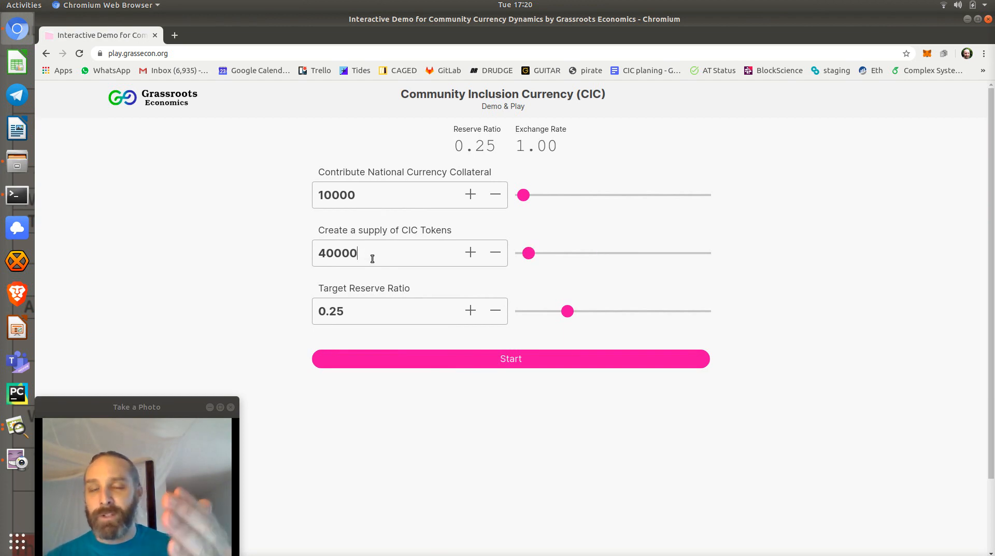
left_click(510, 358)
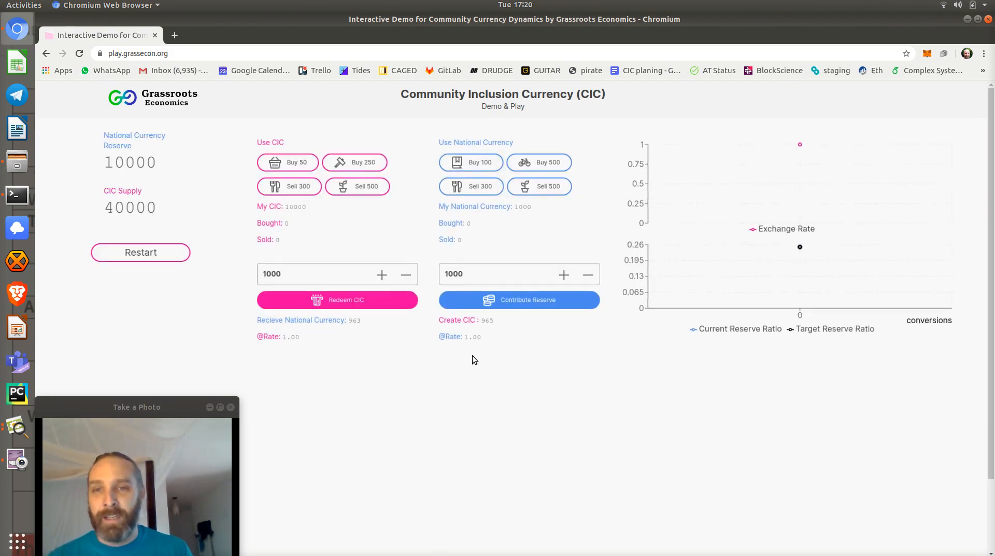
Redeem CIC in 1000 batches until none is left, leaving reserve 915 and rate 0.17.
left_click(356, 185)
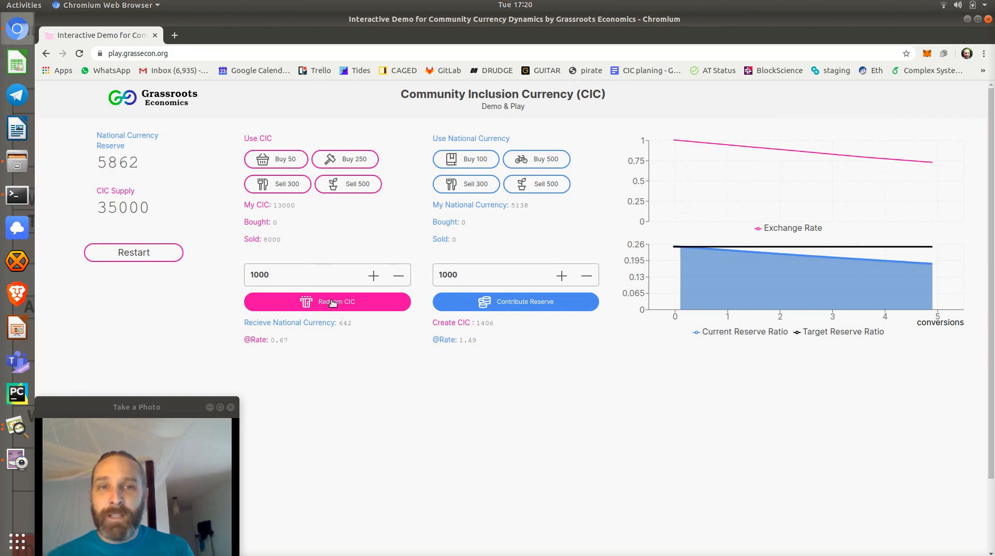
left_click(327, 301)
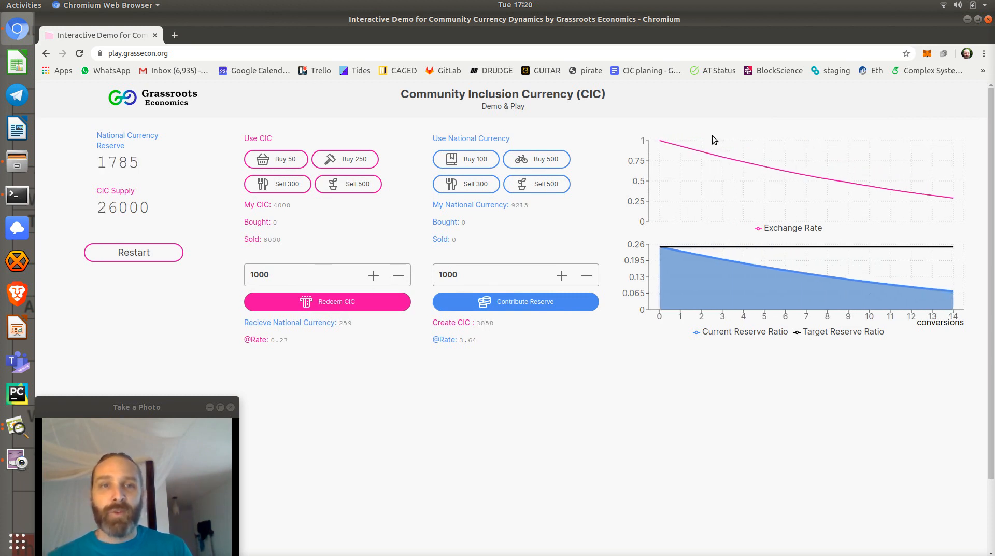
left_click(327, 301)
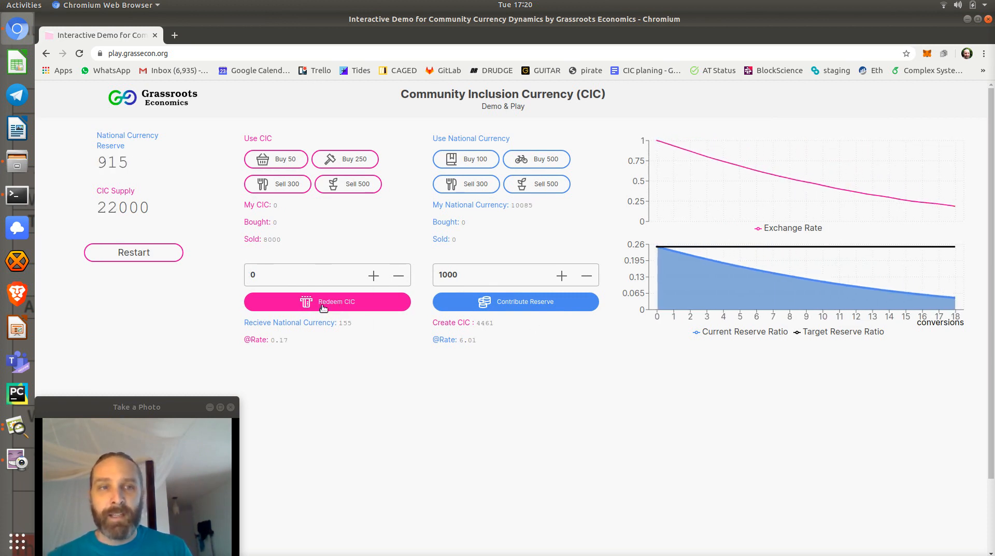
mouse_move(924, 204)
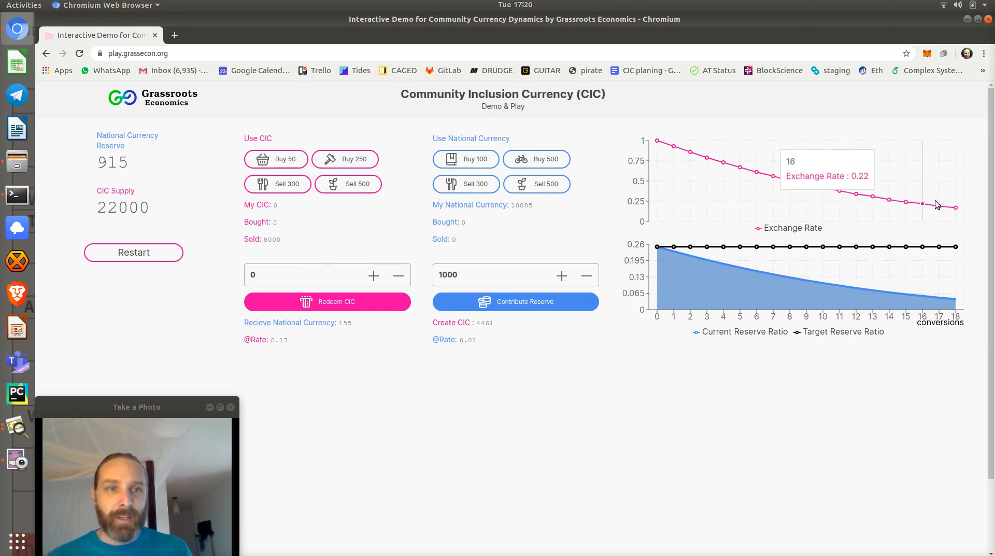
mouse_move(792, 184)
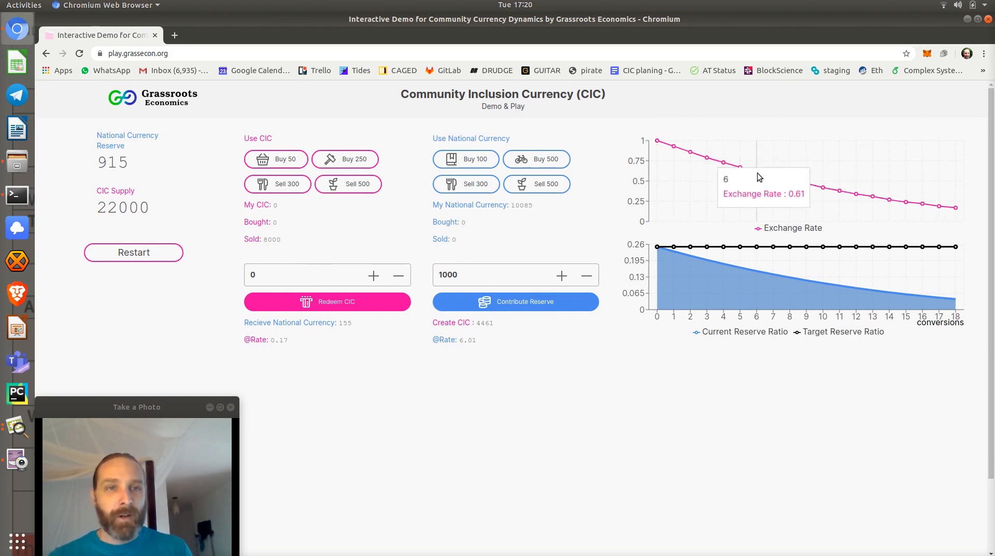
mouse_move(701, 172)
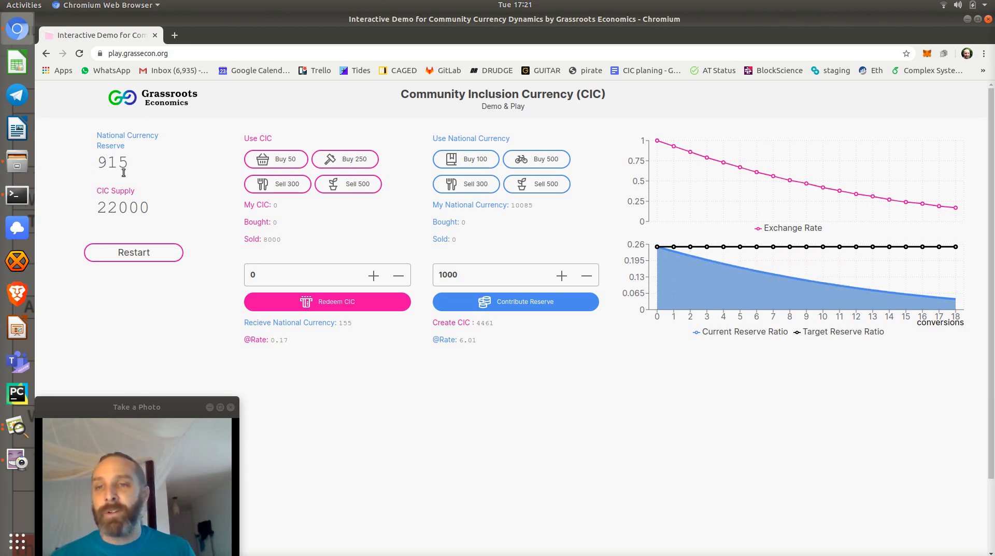
mouse_move(756, 249)
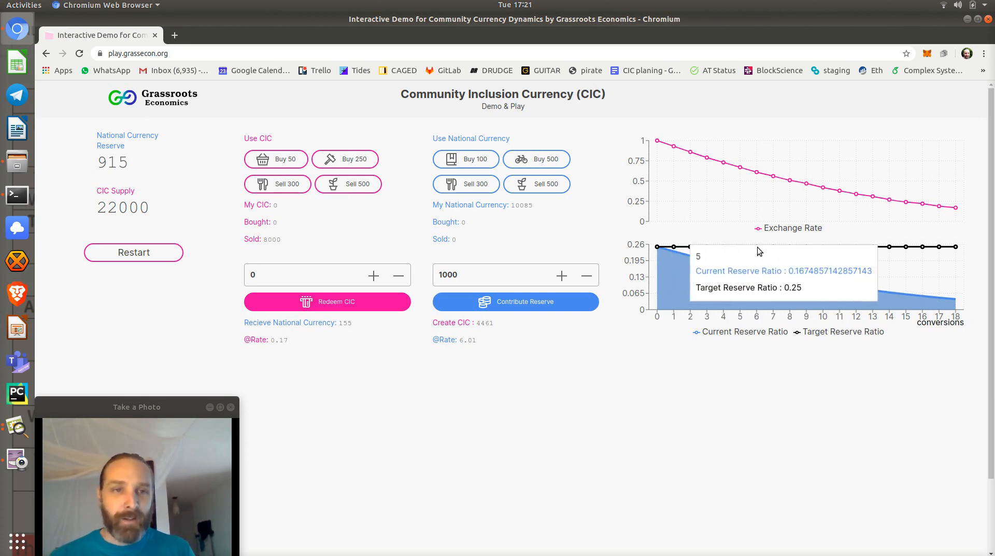
mouse_move(950, 248)
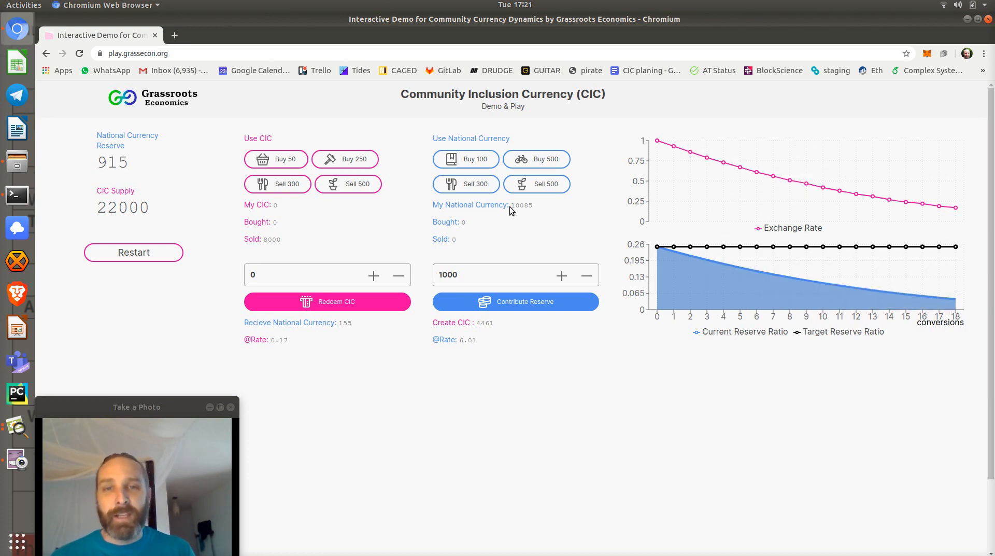
Contribute national currency to the reserve, selling 500 to earn more, until the rate reaches 1.48.
left_click(515, 301)
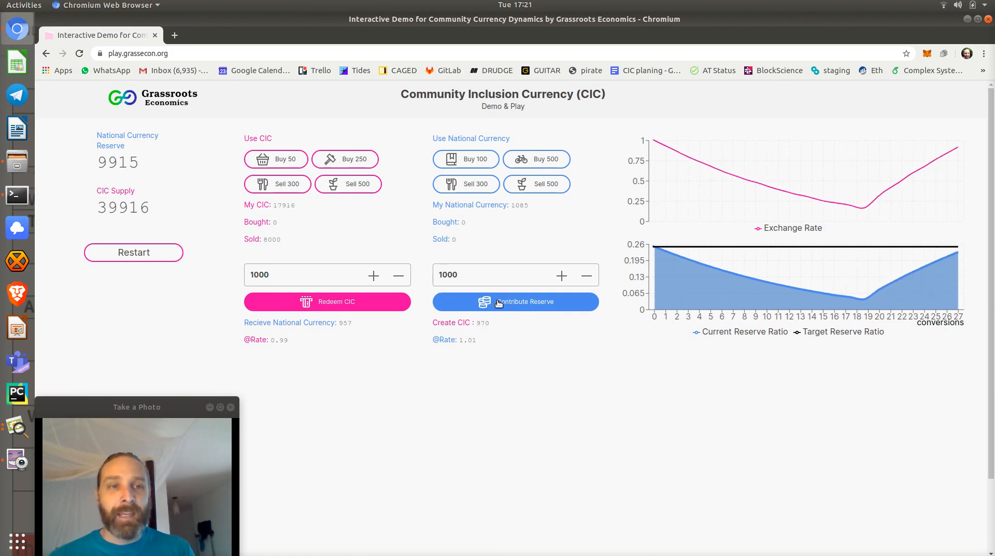
left_click(545, 183)
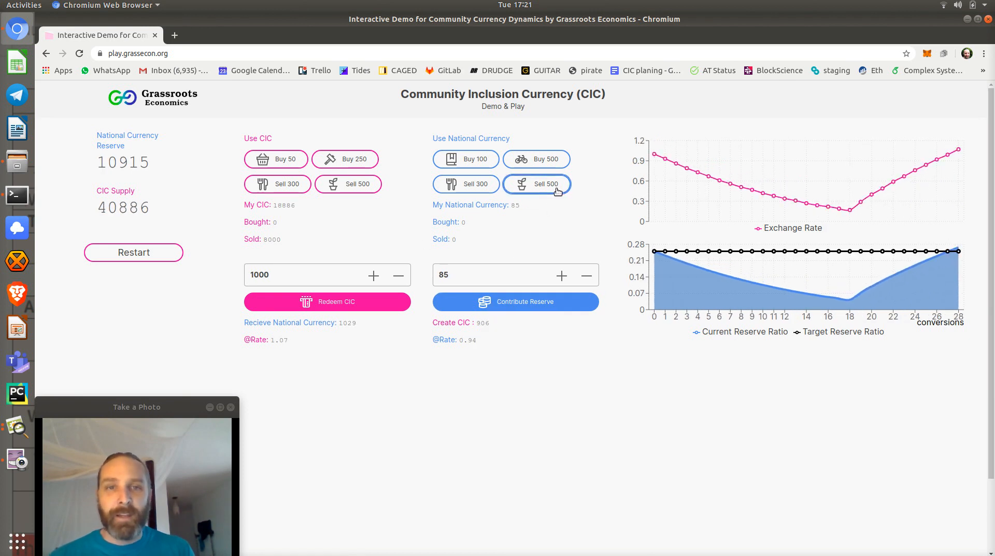
left_click(536, 184)
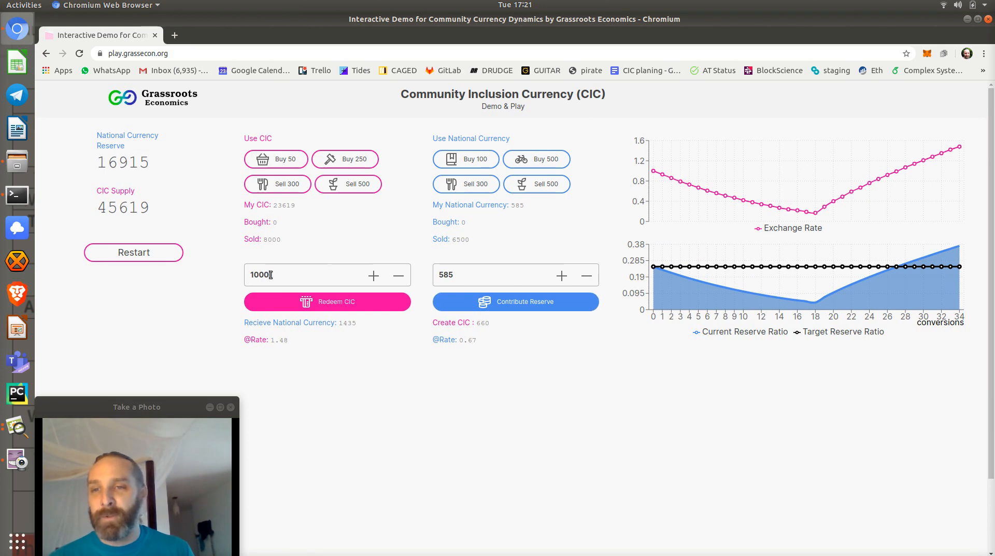
left_click(133, 252)
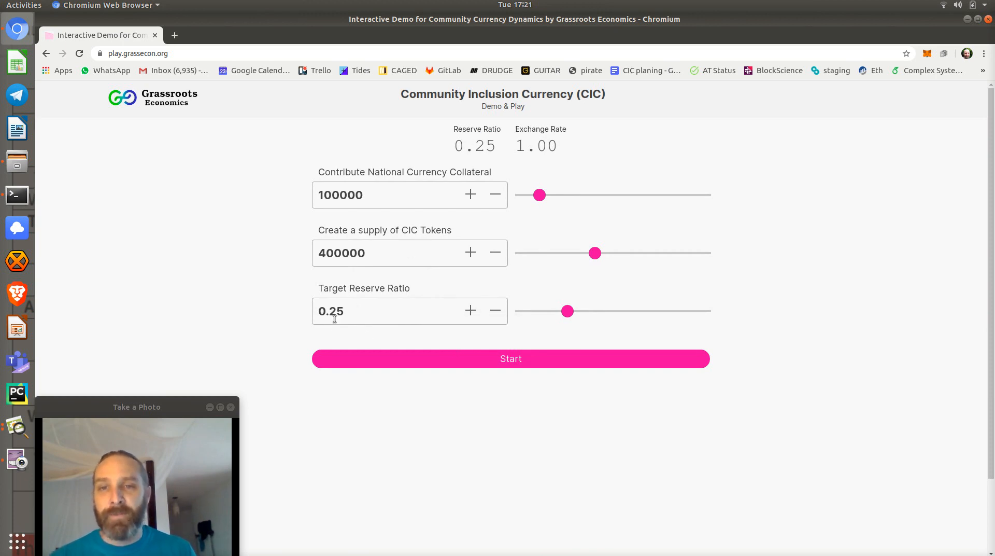
mouse_move(423, 347)
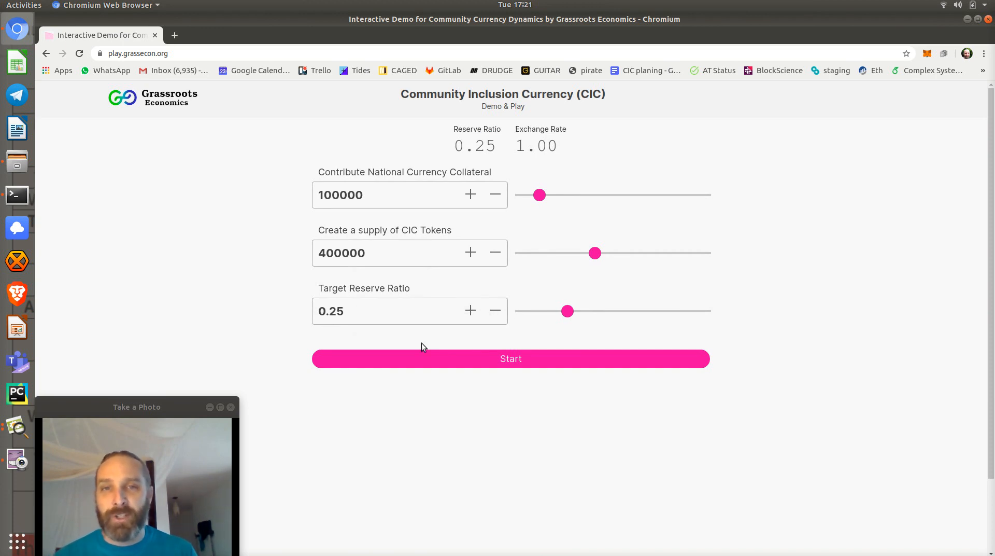
Start the 100000 reserve / 400000 supply / 0.25 ratio simulation and switch to Image Viewer's CIC-cycle picture.
left_click(510, 358)
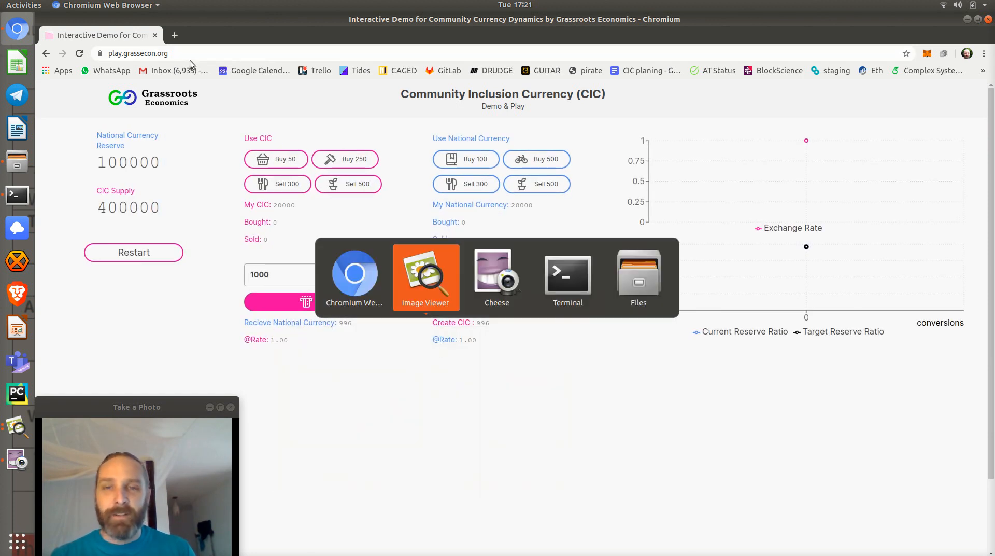
left_click(425, 276)
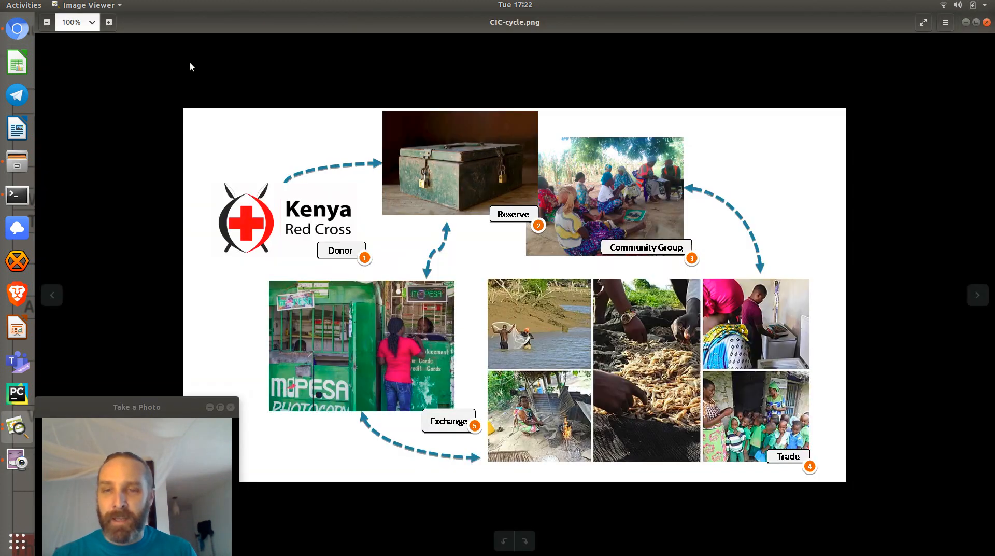
Advance to Simulation_images_dualoperator.png, the users, operator and bonding-curve contract schematic.
left_click(977, 294)
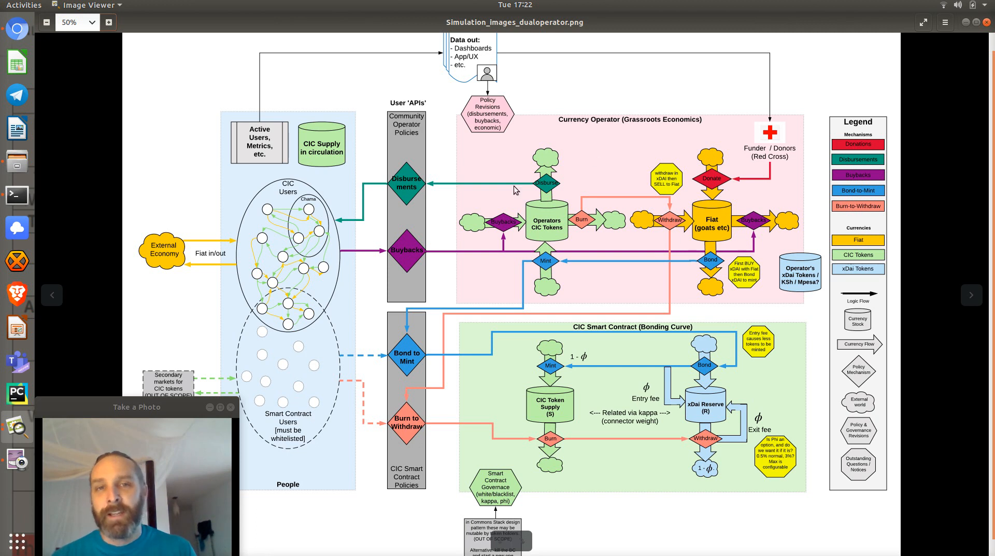
mouse_move(690, 139)
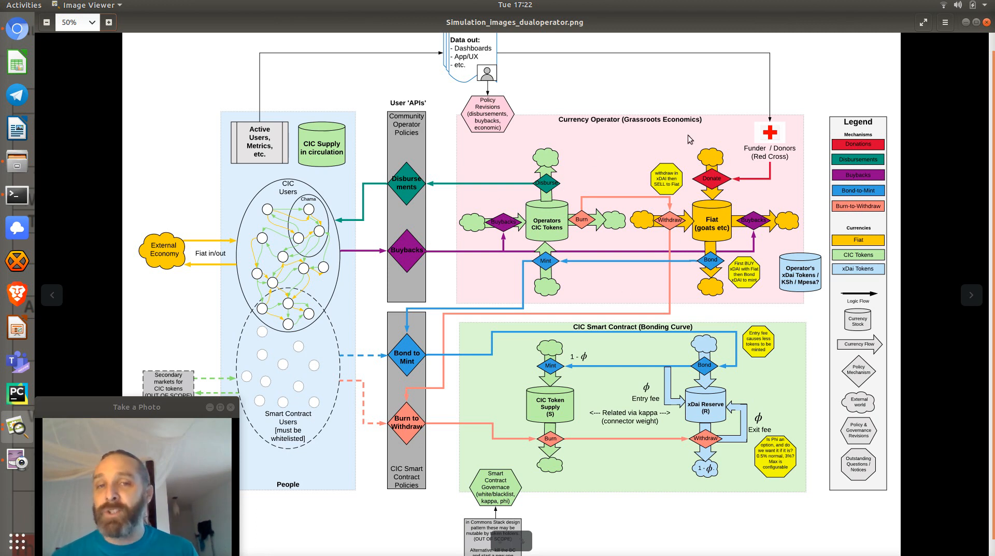
mouse_move(720, 245)
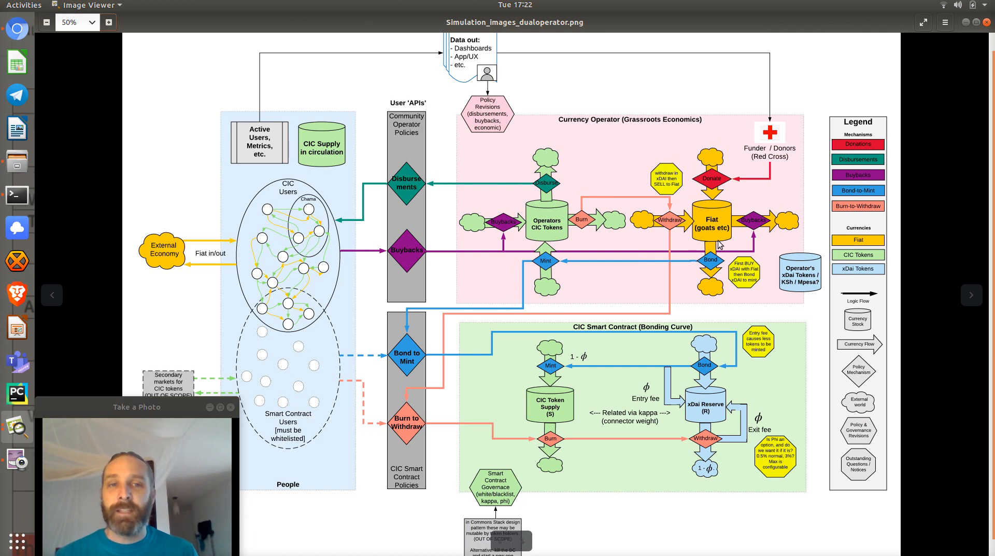
mouse_move(726, 233)
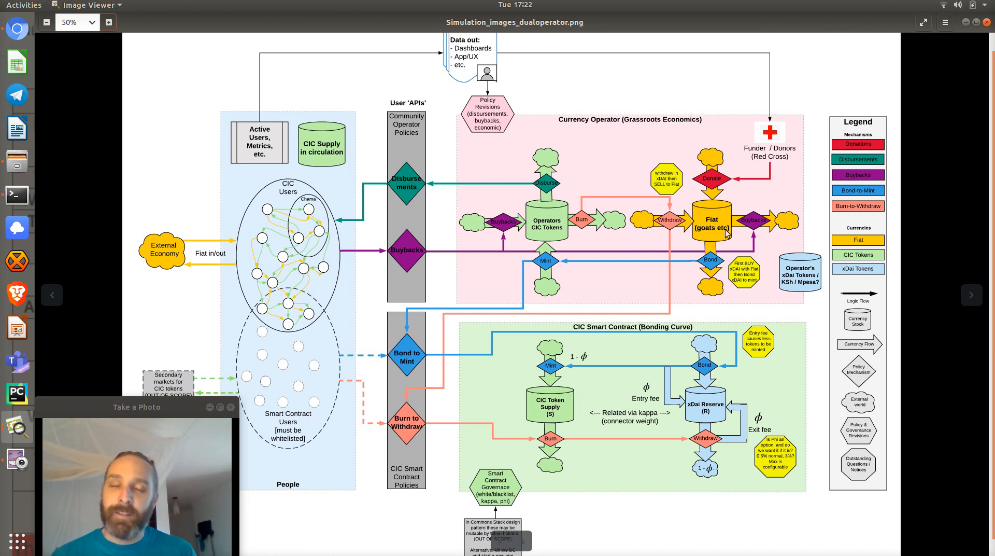
mouse_move(717, 248)
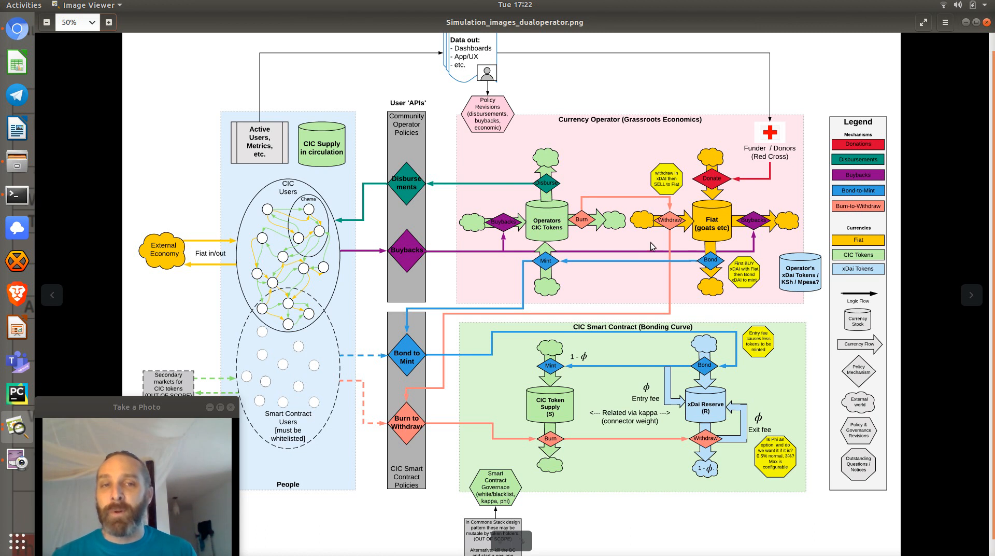
mouse_move(723, 252)
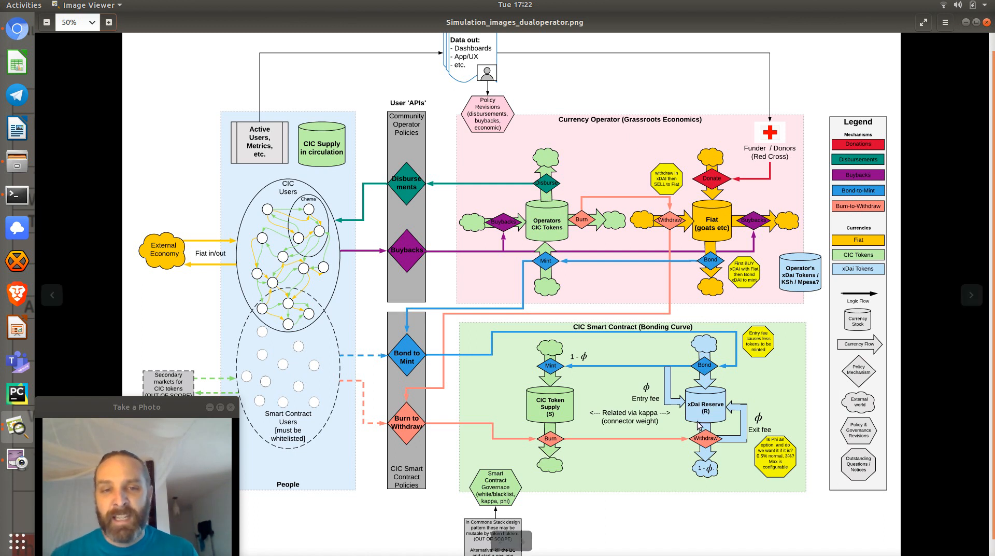
mouse_move(621, 355)
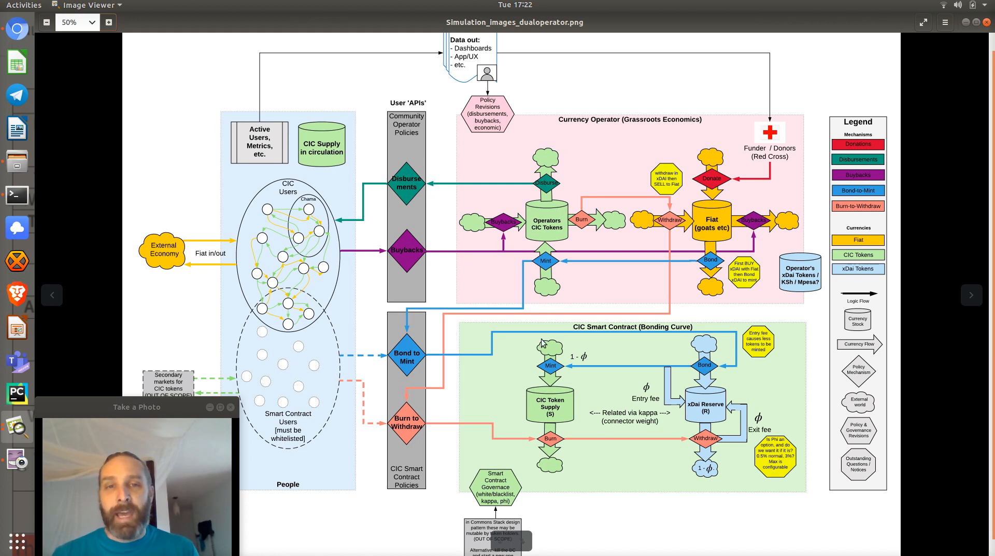
mouse_move(552, 287)
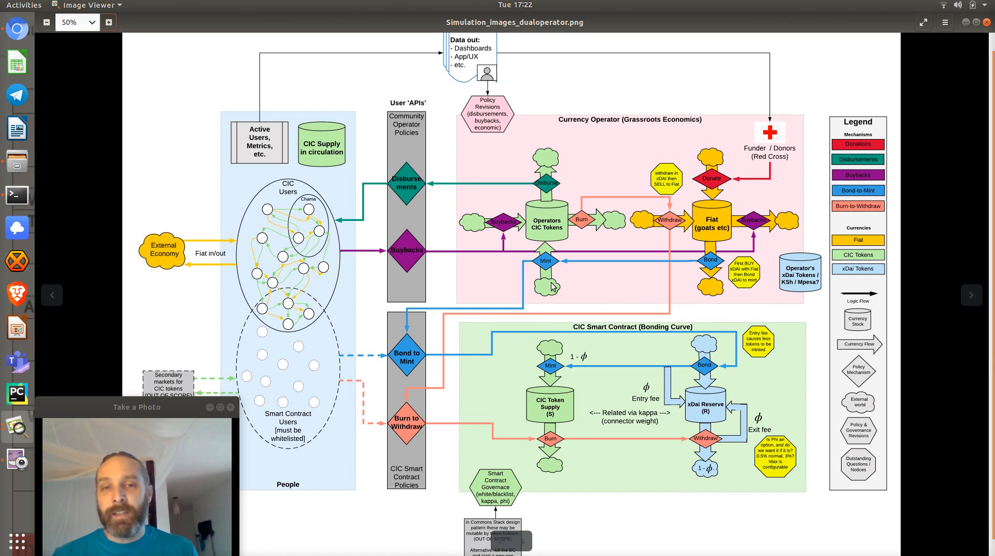
mouse_move(552, 341)
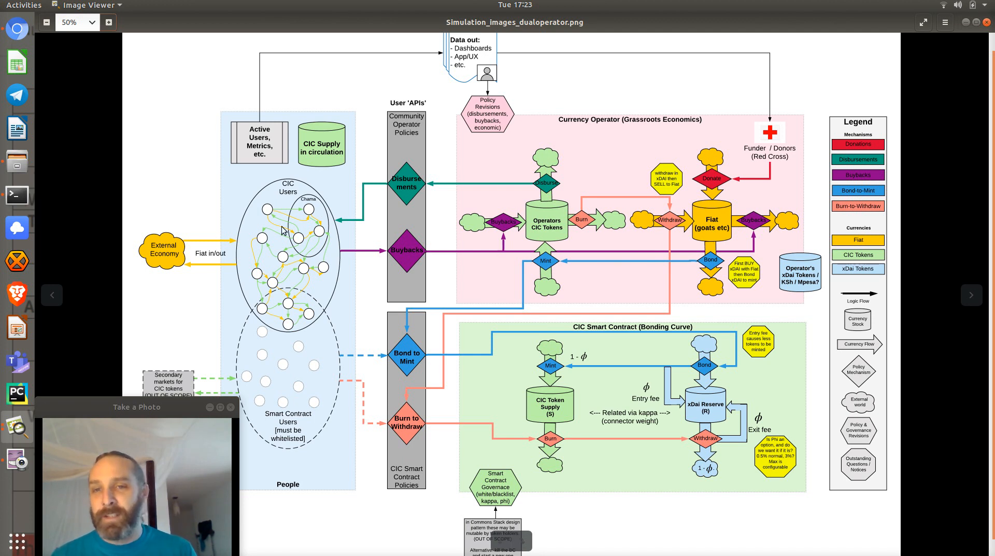
mouse_move(378, 199)
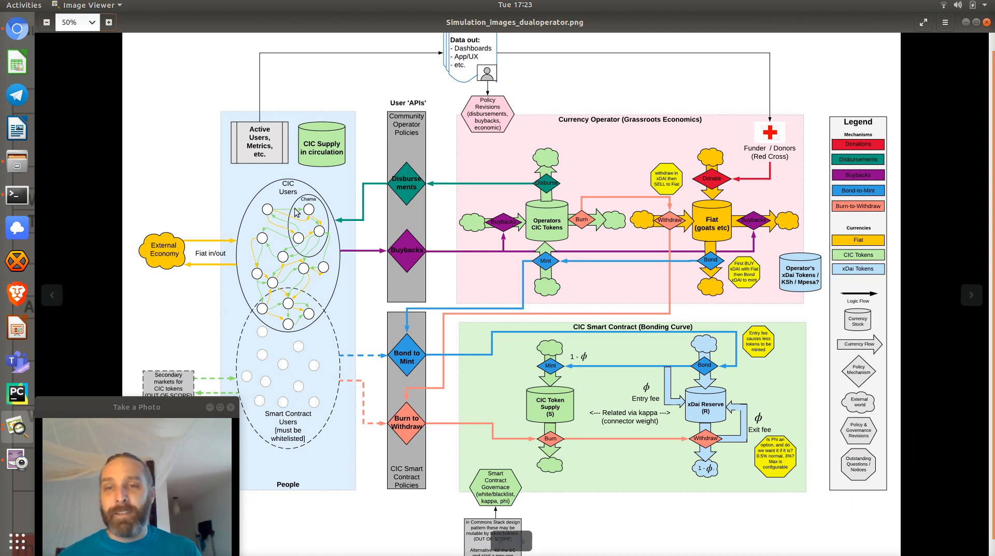
mouse_move(670, 234)
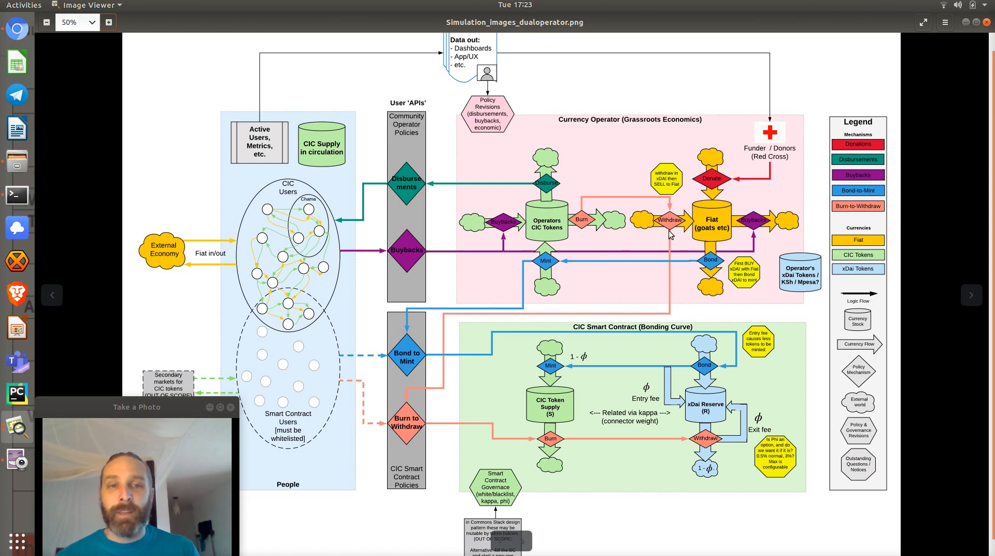
mouse_move(648, 251)
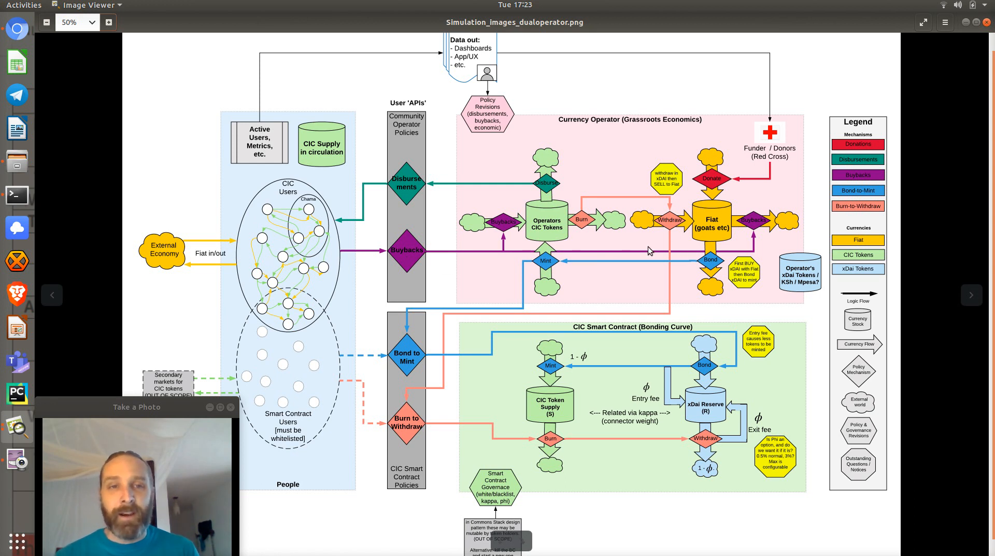
mouse_move(706, 234)
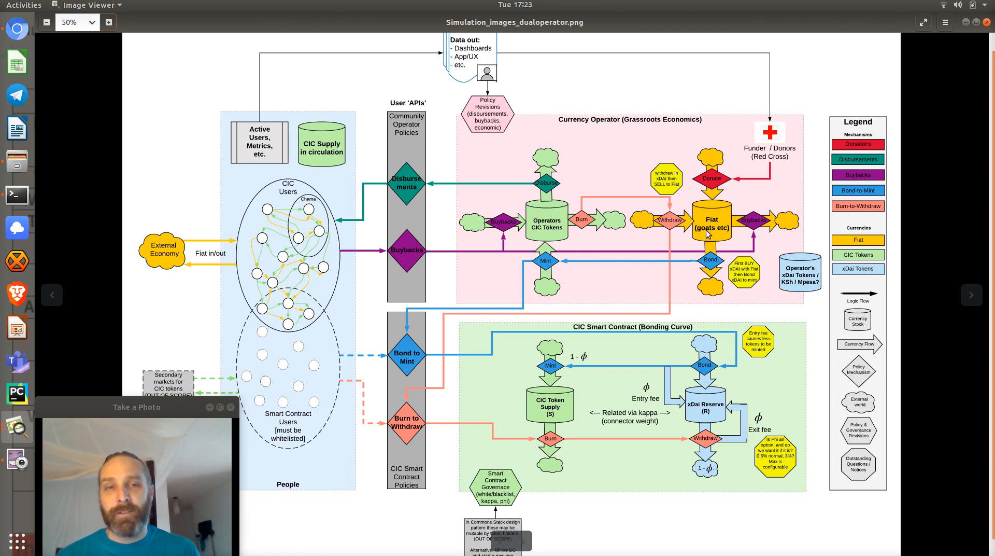
mouse_move(266, 376)
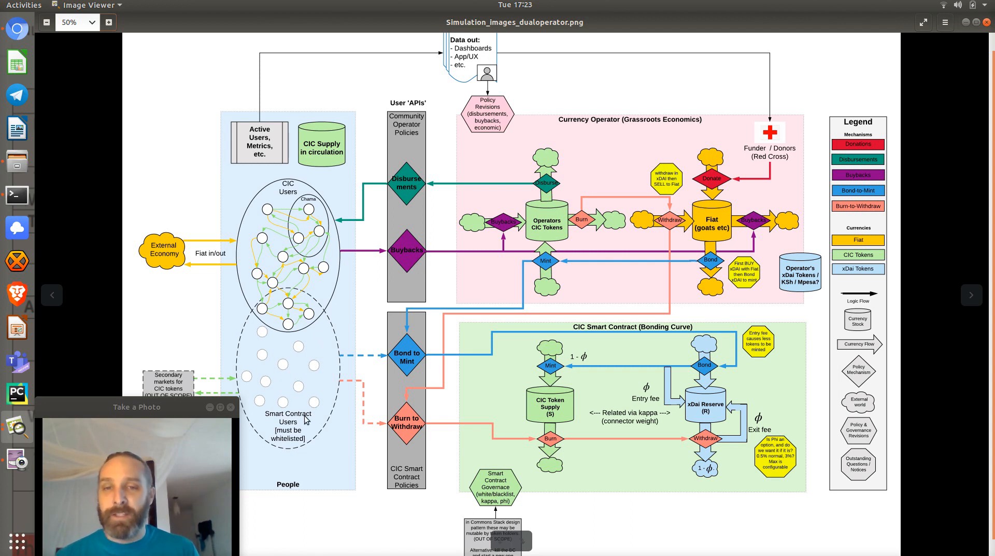
mouse_move(452, 357)
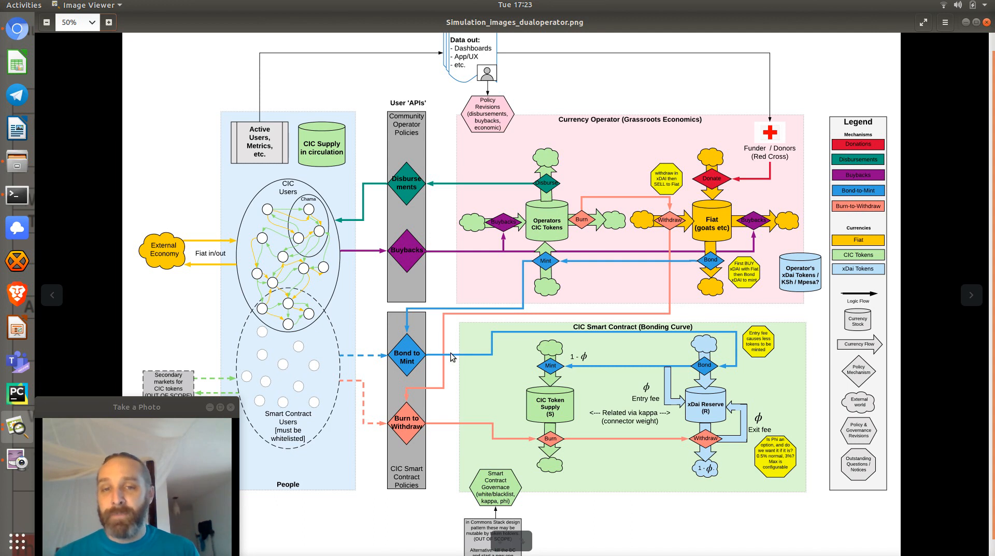
mouse_move(680, 409)
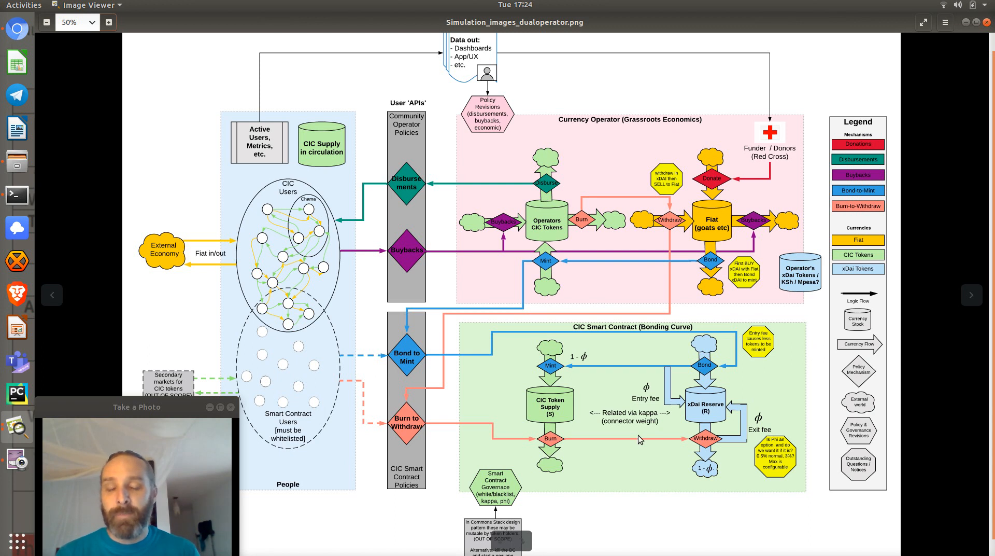
mouse_move(639, 297)
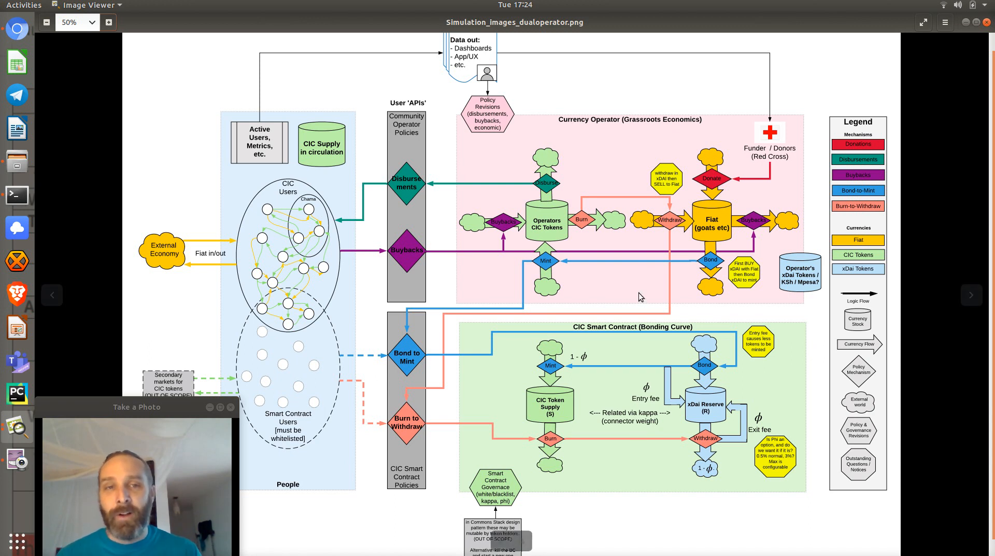
mouse_move(709, 240)
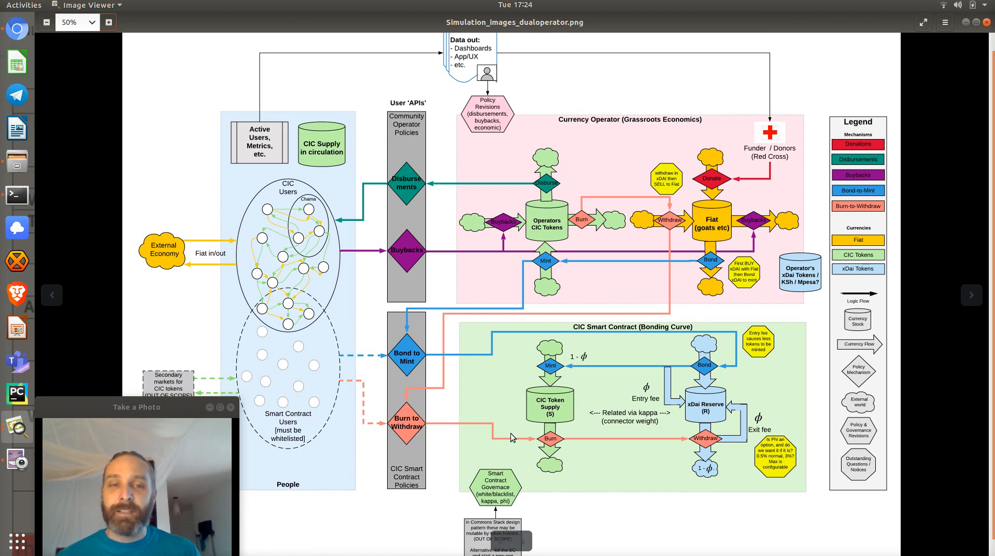
mouse_move(768, 504)
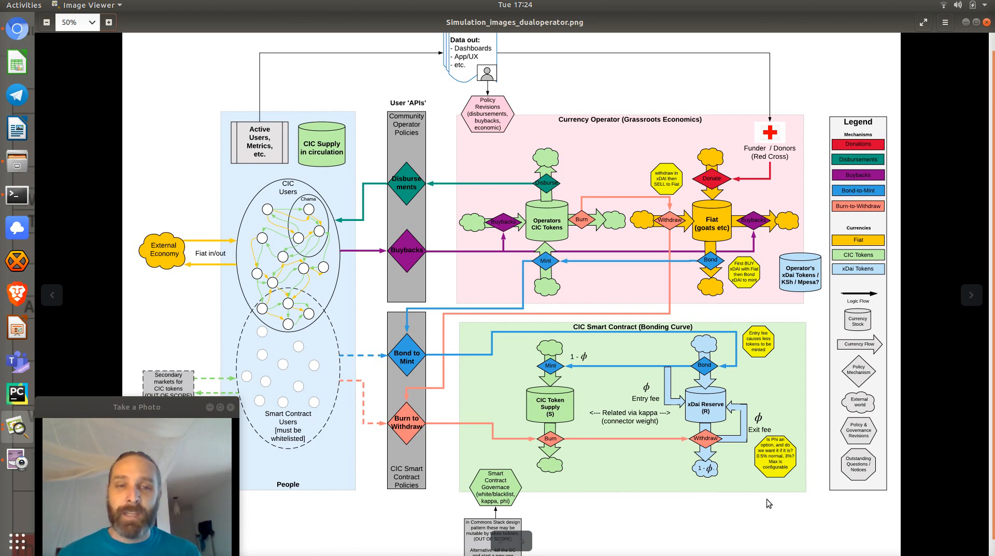
mouse_move(693, 415)
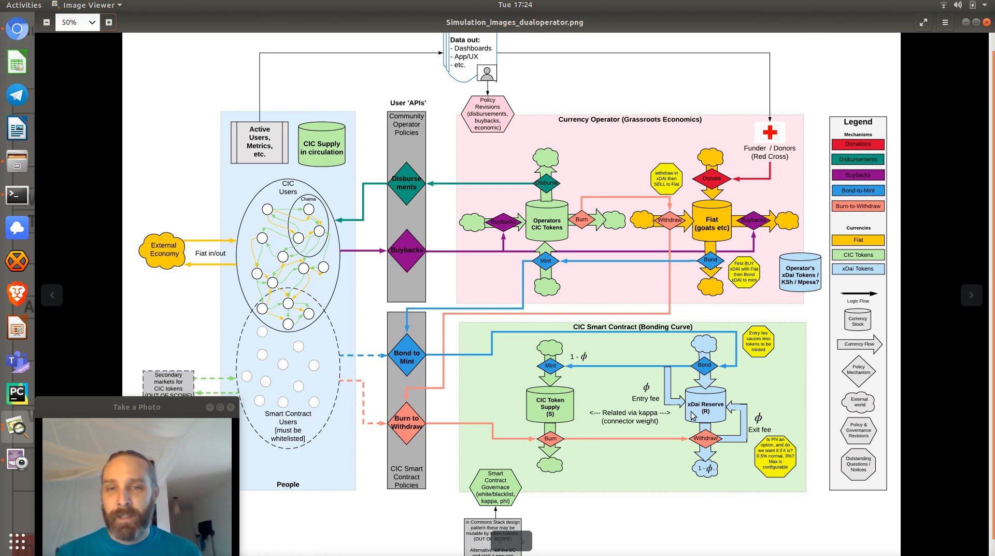
Switch back to the Chromium CIC demo showing the fresh simulation at rate 1.00.
key("alt+Tab")
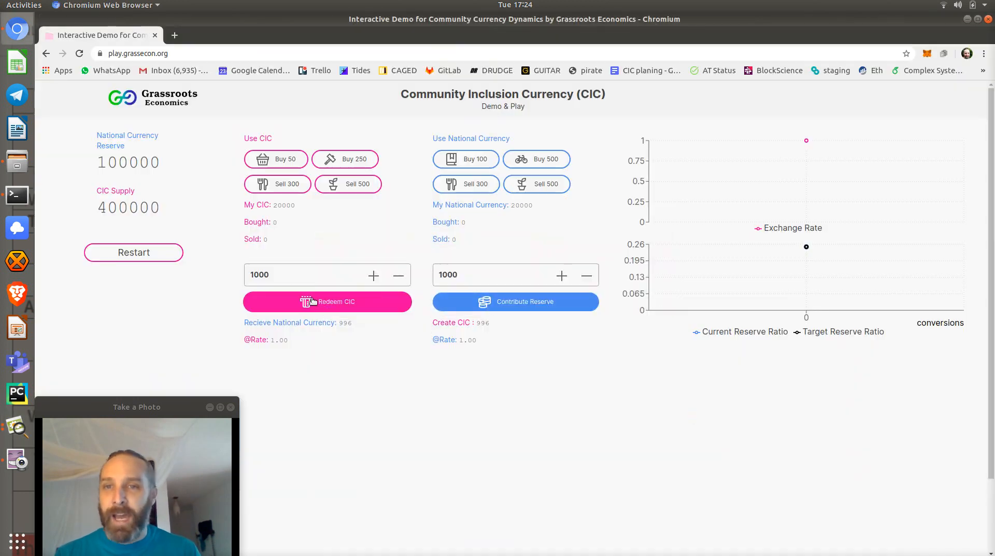
Alternate selling 500 and redeeming CIC until My CIC is 0, leaving reserve 76428 and rate 0.82.
left_click(347, 184)
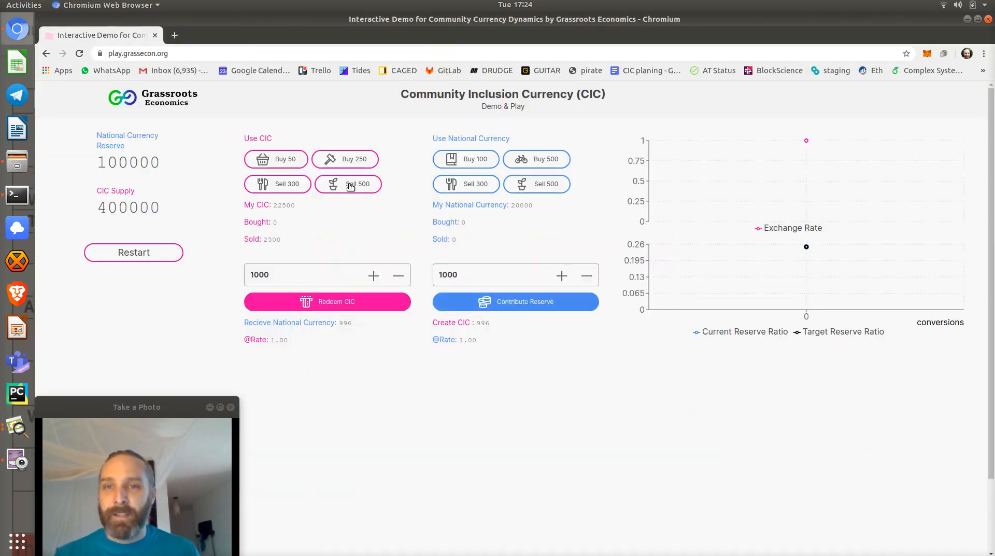
left_click(328, 301)
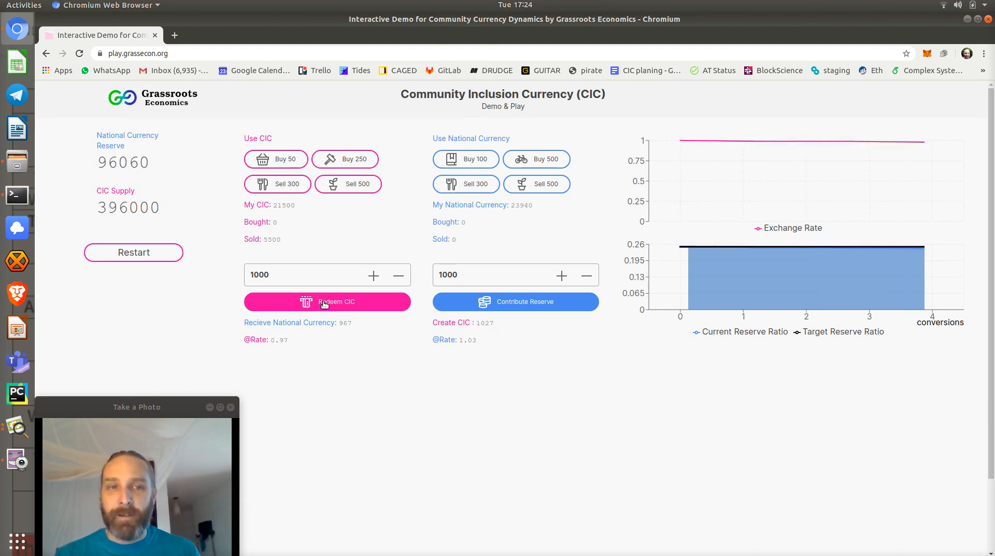
left_click(348, 183)
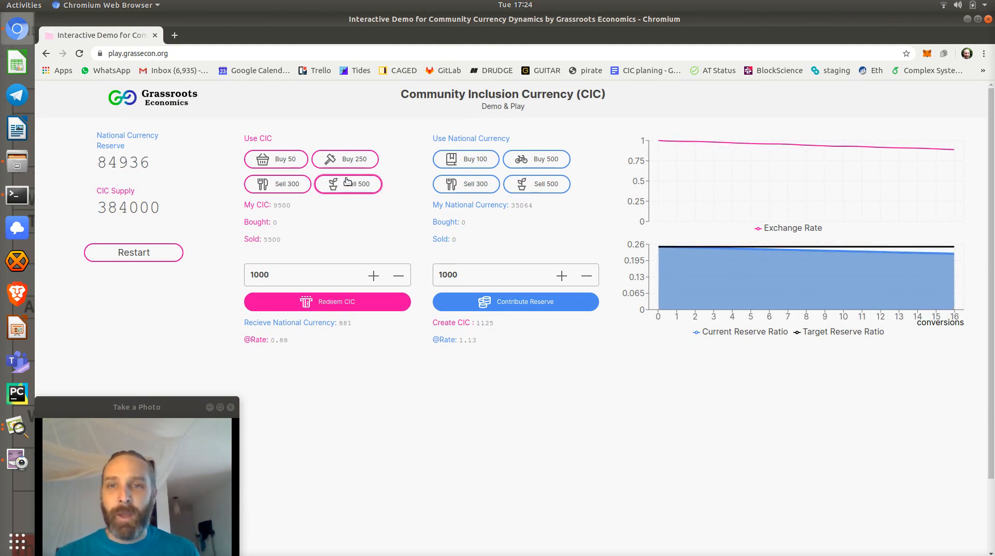
left_click(348, 184)
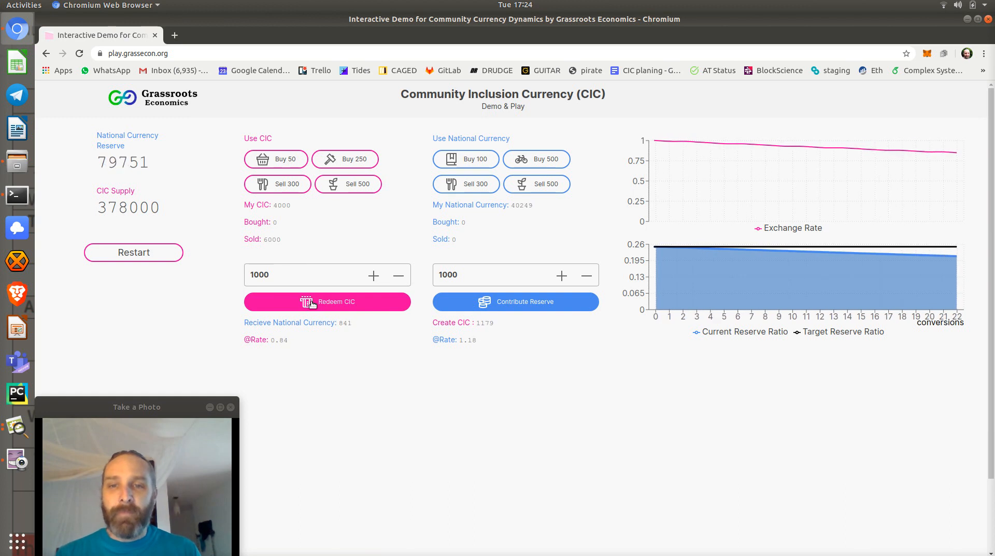
left_click(327, 301)
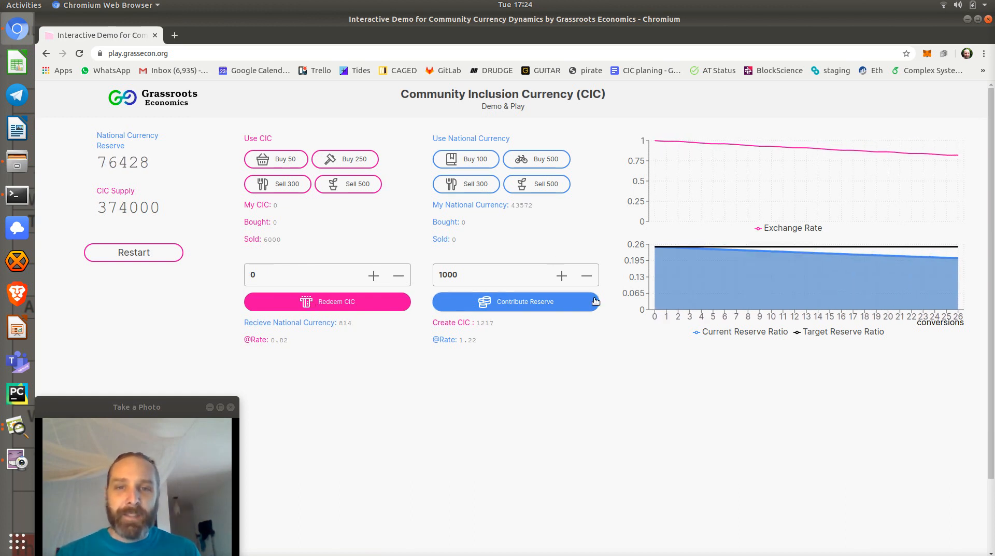